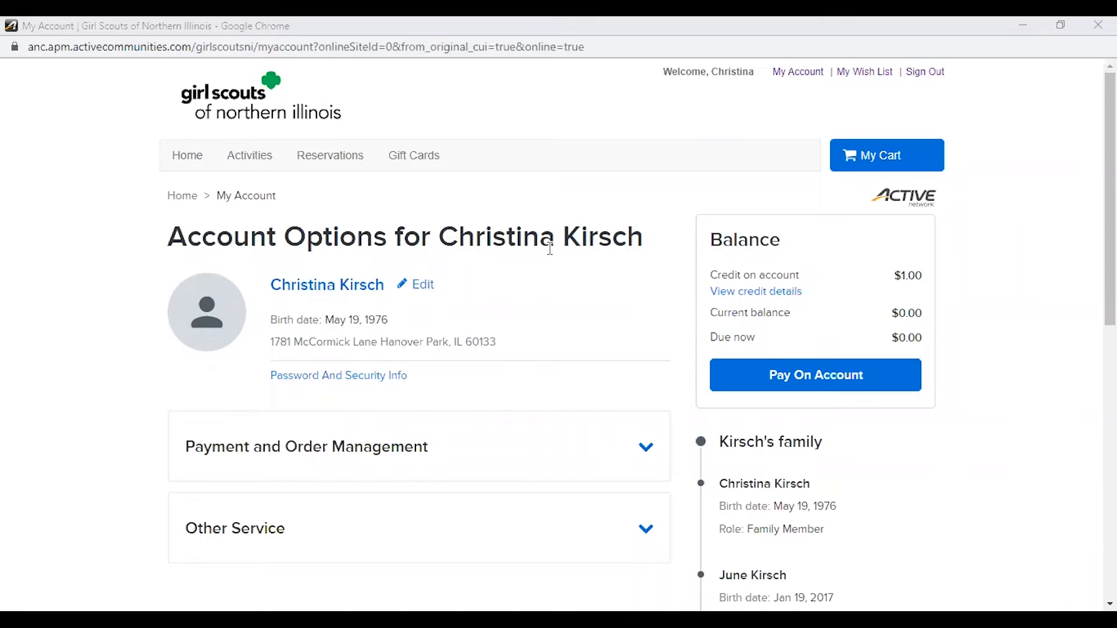
Scroll the My Account page to the expanded Payment and Order Management options.
{"action": "scroll", "scroll_direction": "down", "scroll_amount": 3}
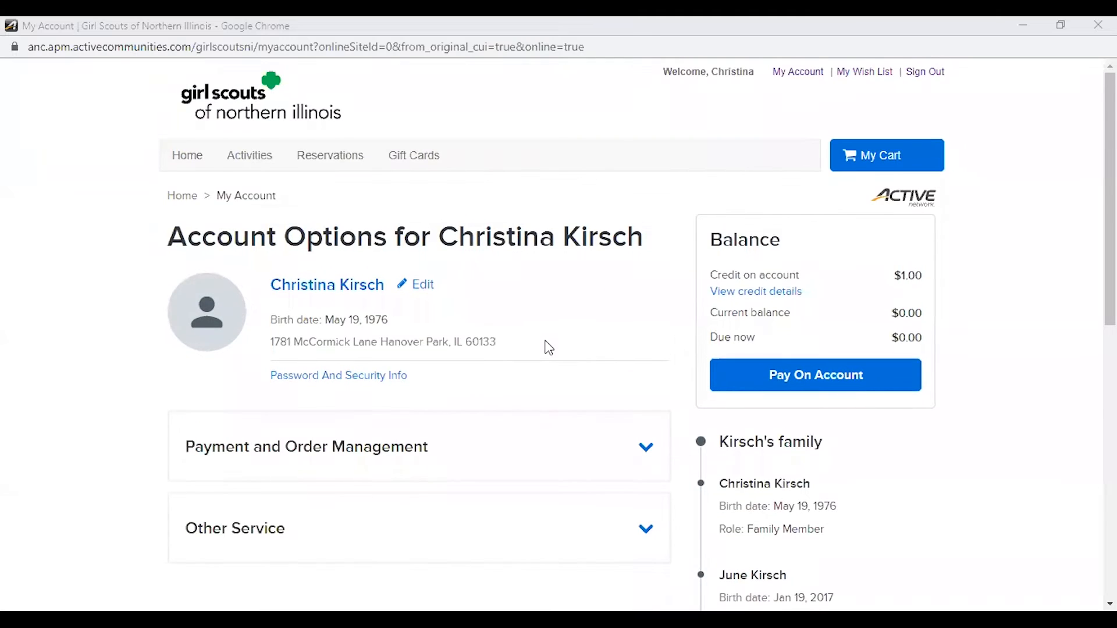
{"action": "scroll", "scroll_direction": "down", "scroll_amount": 3}
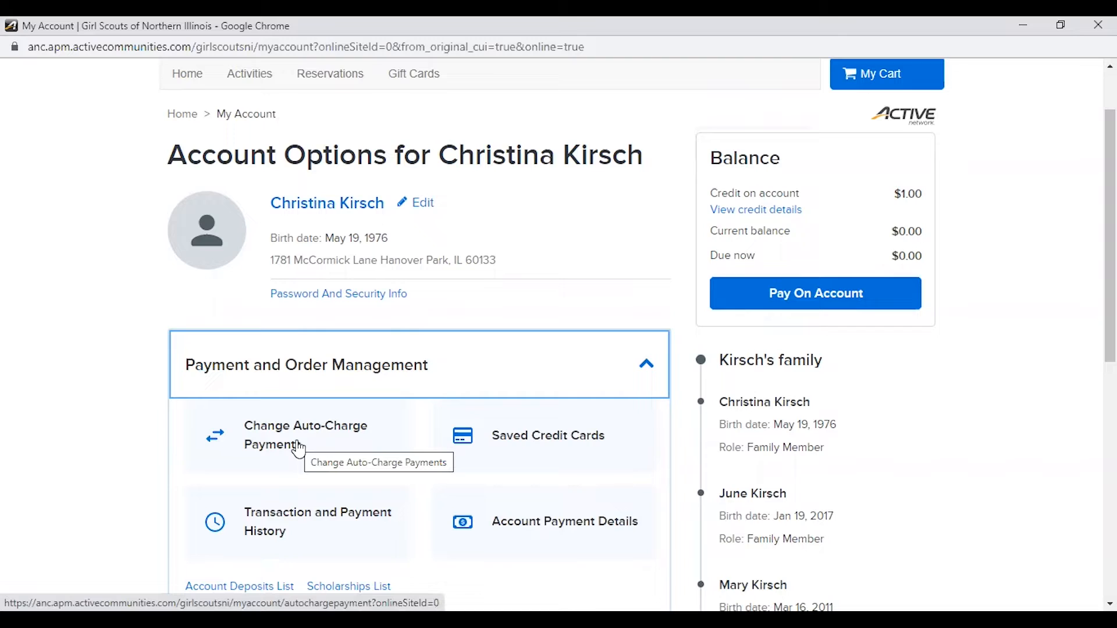
{"action": "mouse_move", "coordinate": [601, 440]}
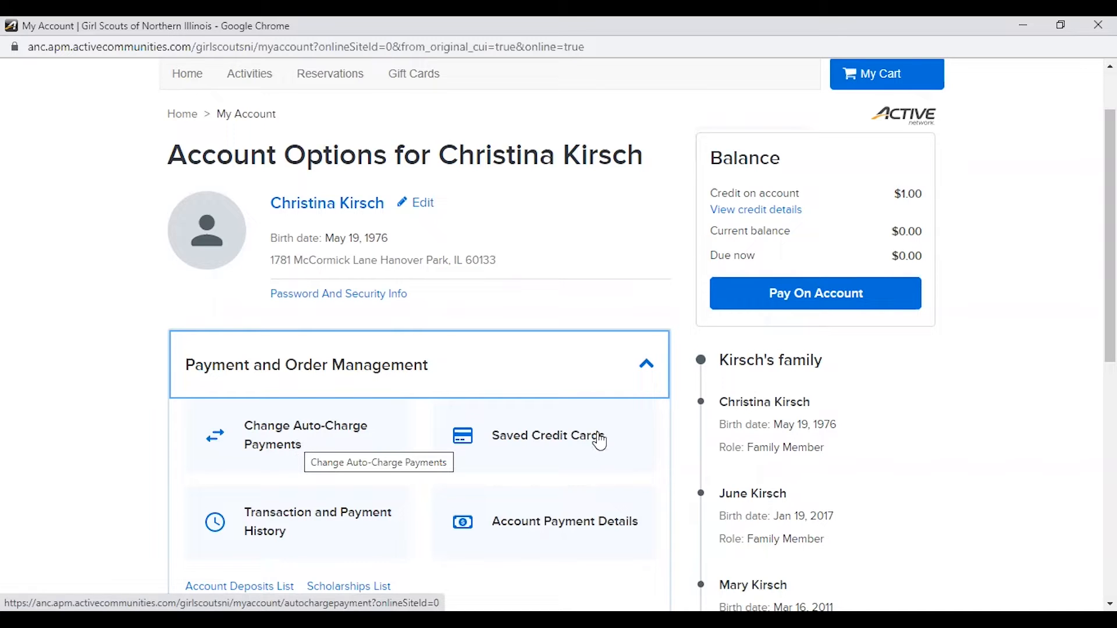
{"action": "mouse_move", "coordinate": [275, 487]}
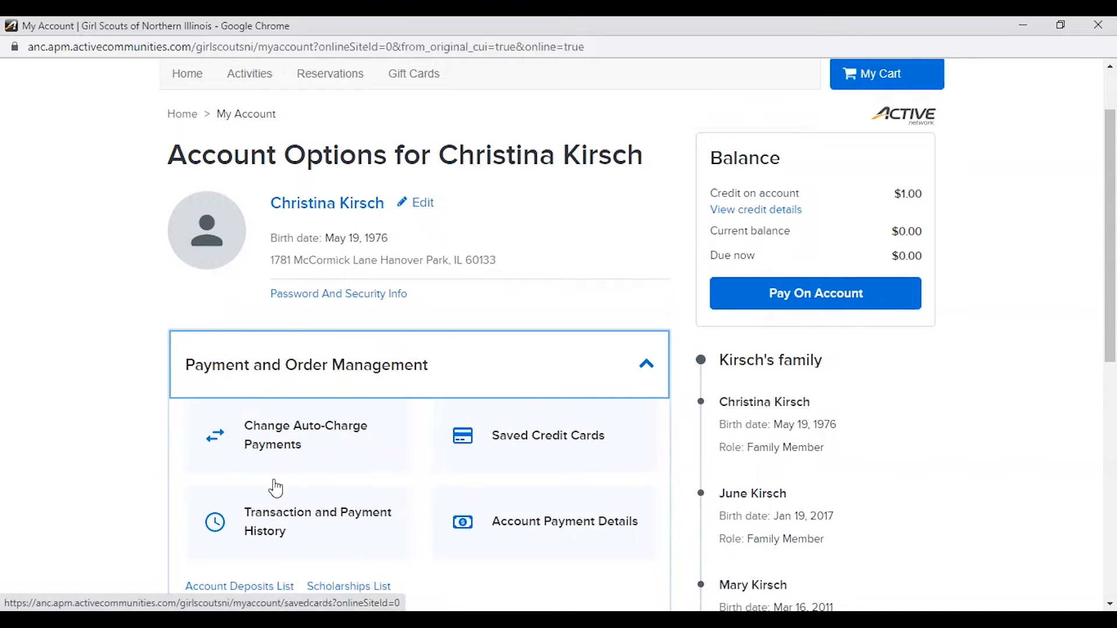
{"action": "scroll", "scroll_direction": "down", "scroll_amount": 3}
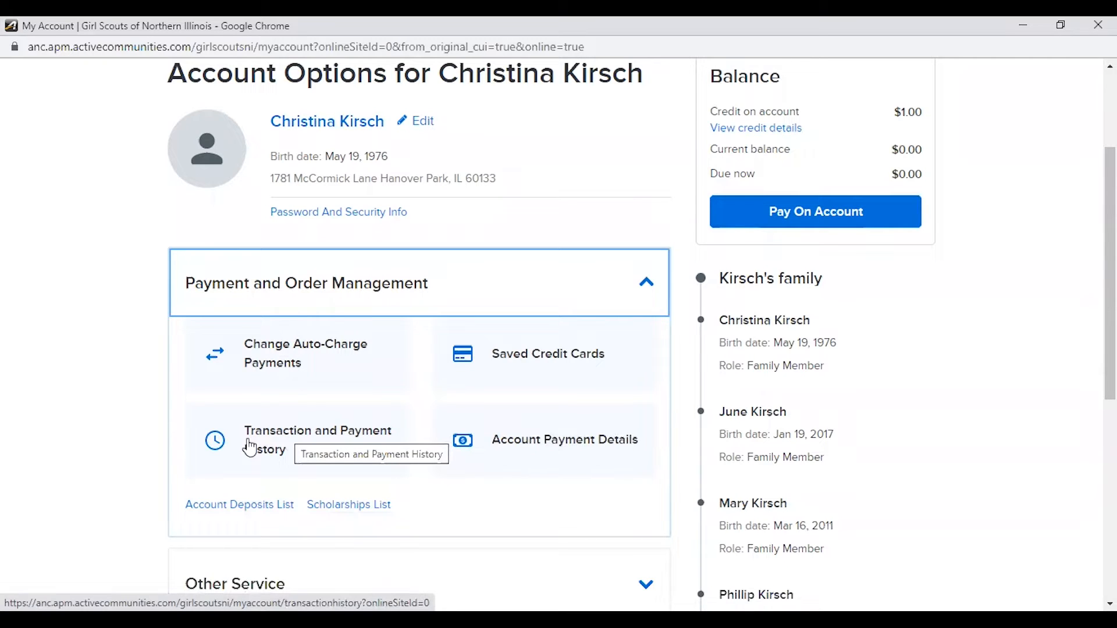
{"action": "mouse_move", "coordinate": [310, 438]}
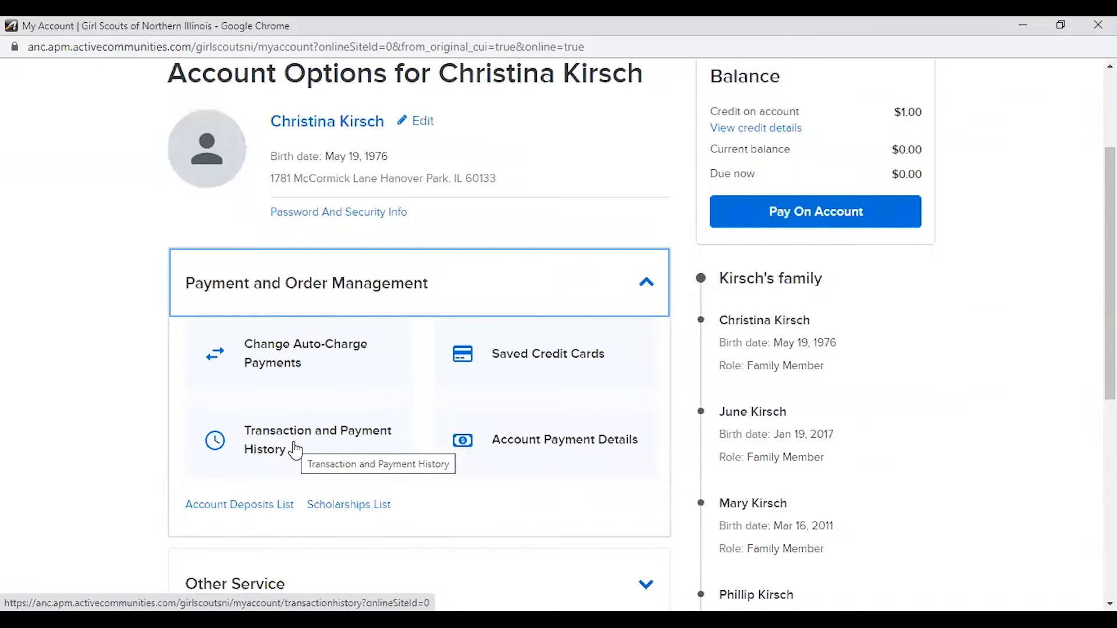
View Transaction and Payment History and scroll through reservation and permit entries to the July 14 records.
{"action": "left_click", "coordinate": [317, 440]}
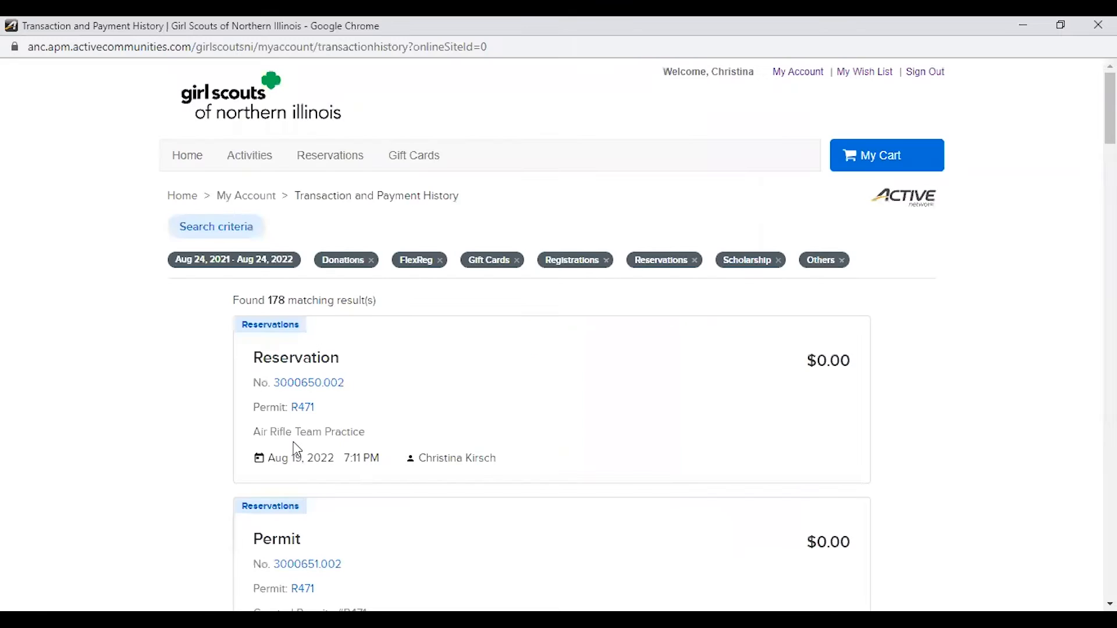
{"action": "mouse_move", "coordinate": [541, 456]}
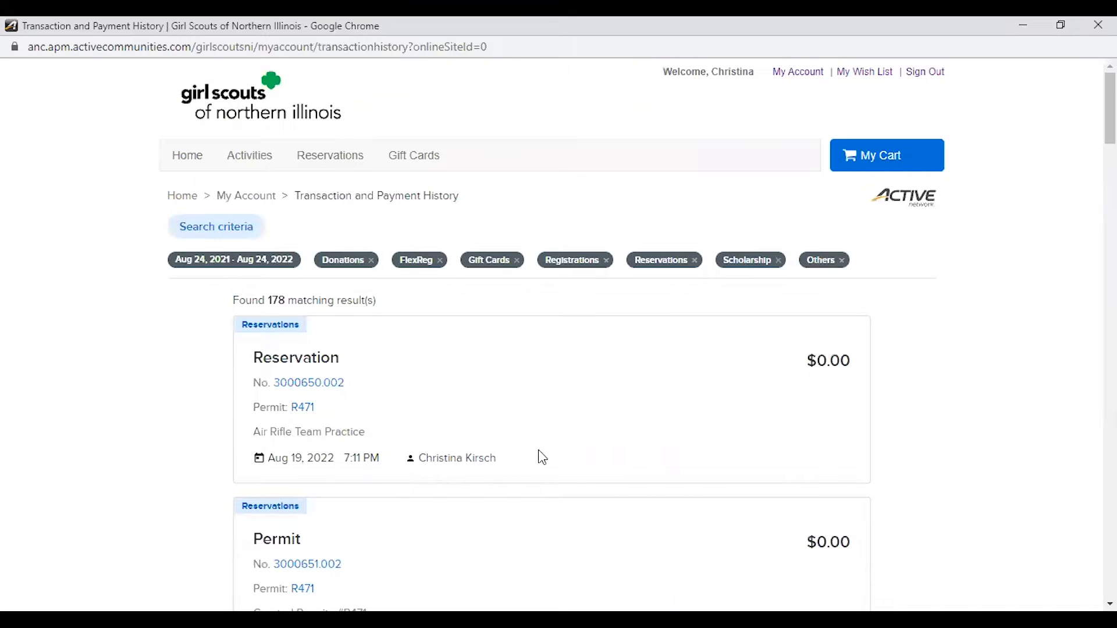
{"action": "scroll", "scroll_direction": "down", "scroll_amount": 3}
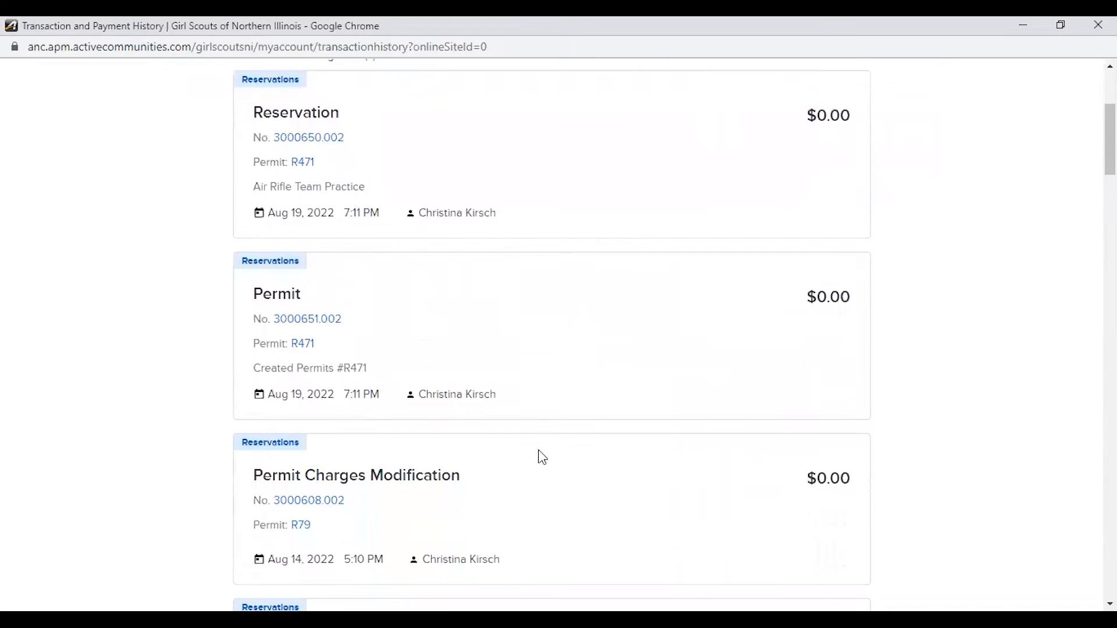
{"action": "scroll", "scroll_direction": "down", "scroll_amount": 3}
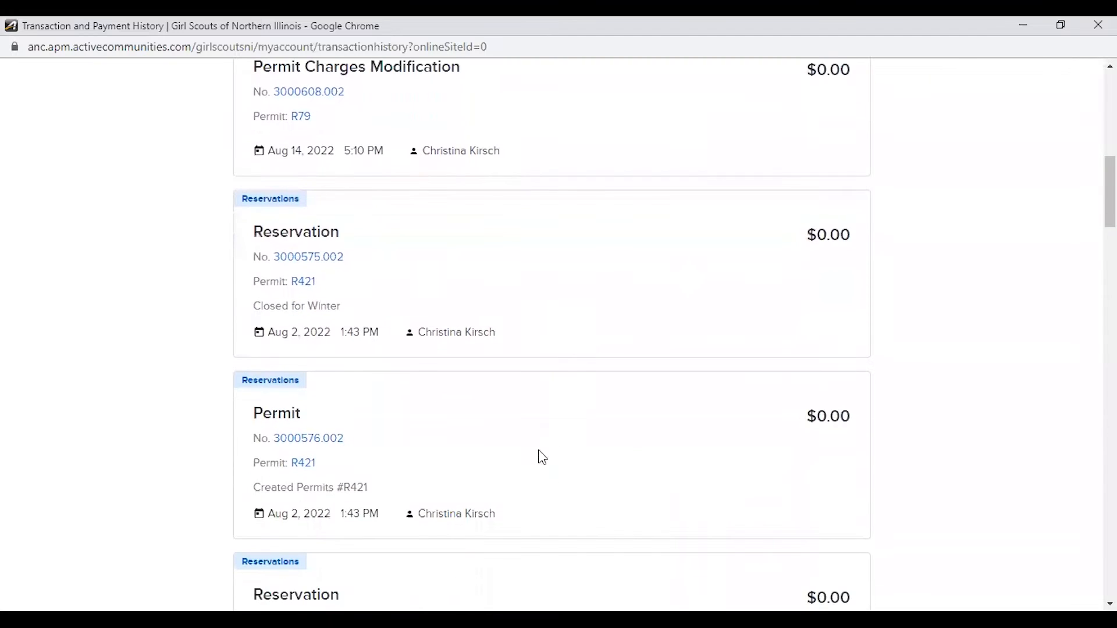
{"action": "scroll", "scroll_direction": "down", "scroll_amount": 3}
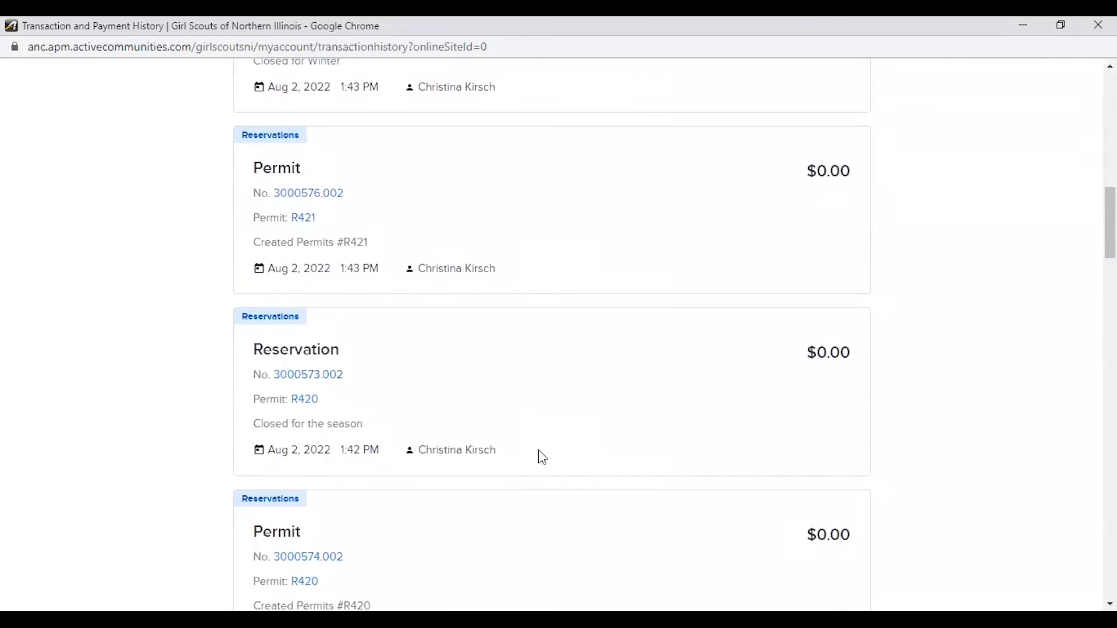
{"action": "scroll", "scroll_direction": "down", "scroll_amount": 3}
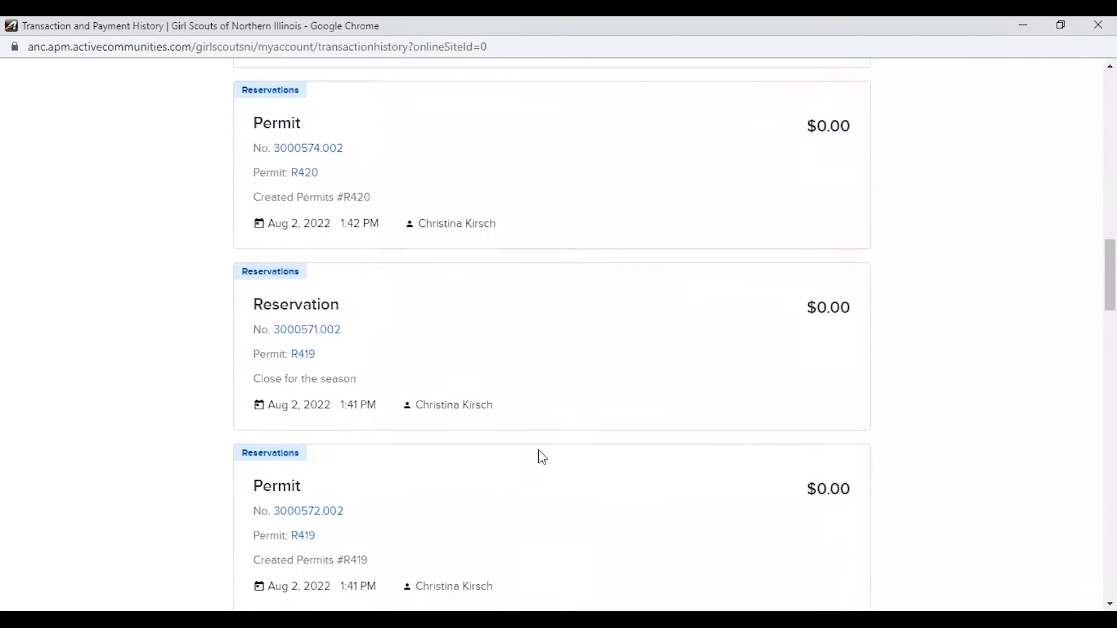
{"action": "scroll", "scroll_direction": "down", "scroll_amount": 3}
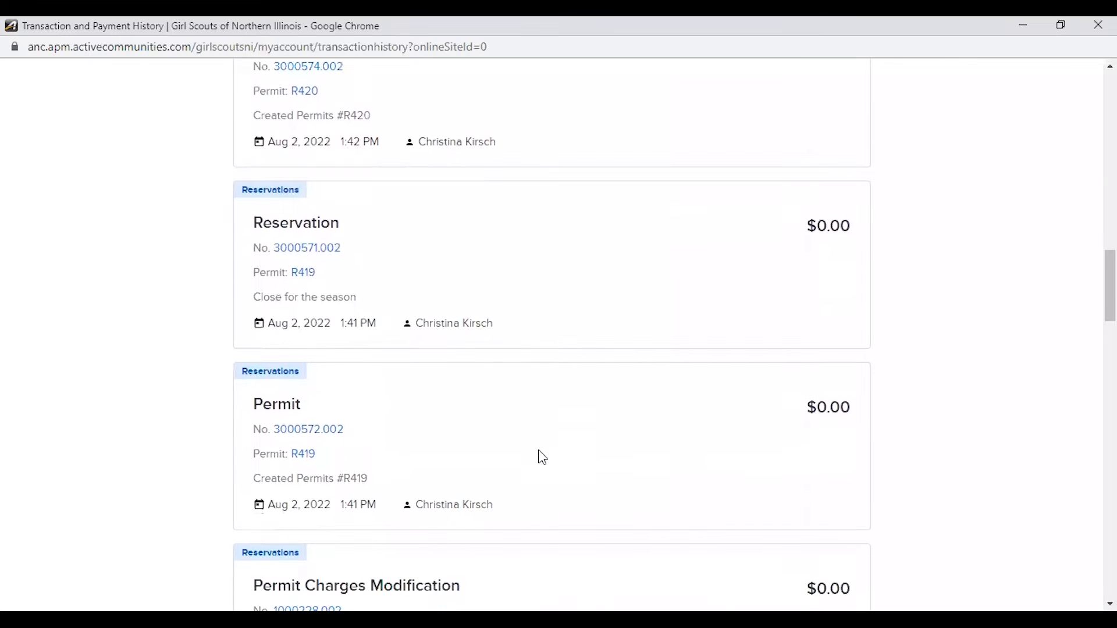
{"action": "scroll", "scroll_direction": "down", "scroll_amount": 3}
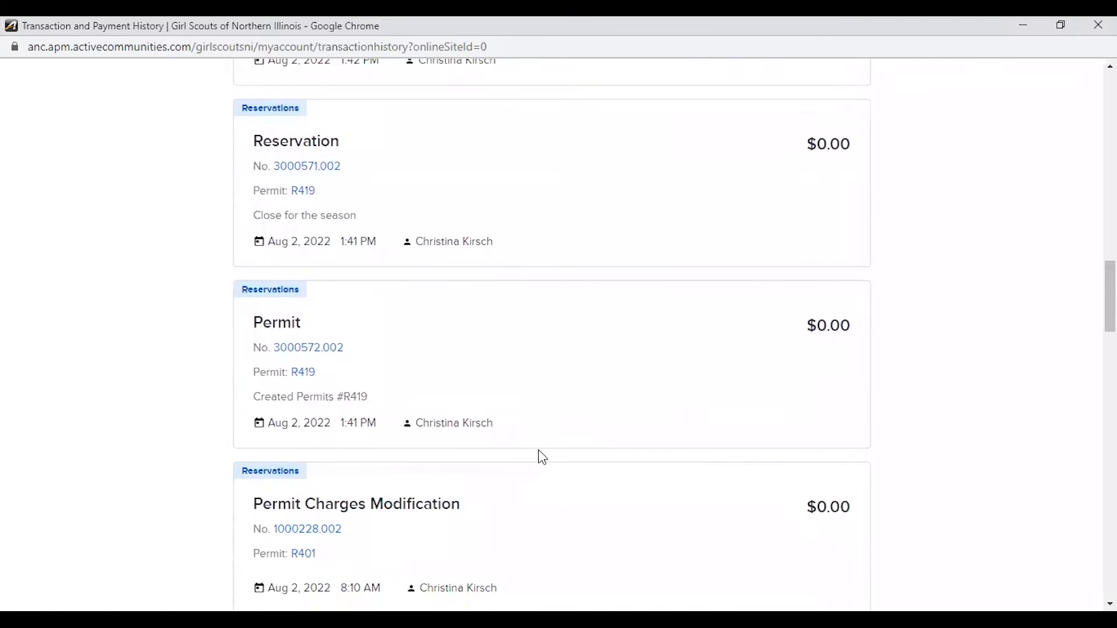
{"action": "scroll", "scroll_direction": "down", "scroll_amount": 3}
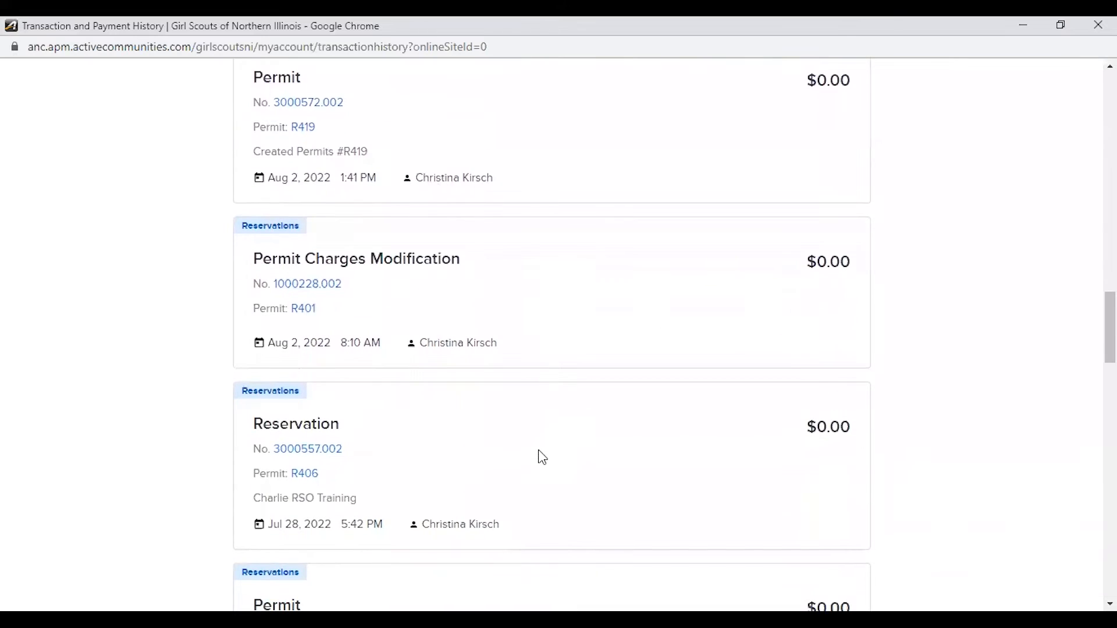
{"action": "scroll", "scroll_direction": "down", "scroll_amount": 3}
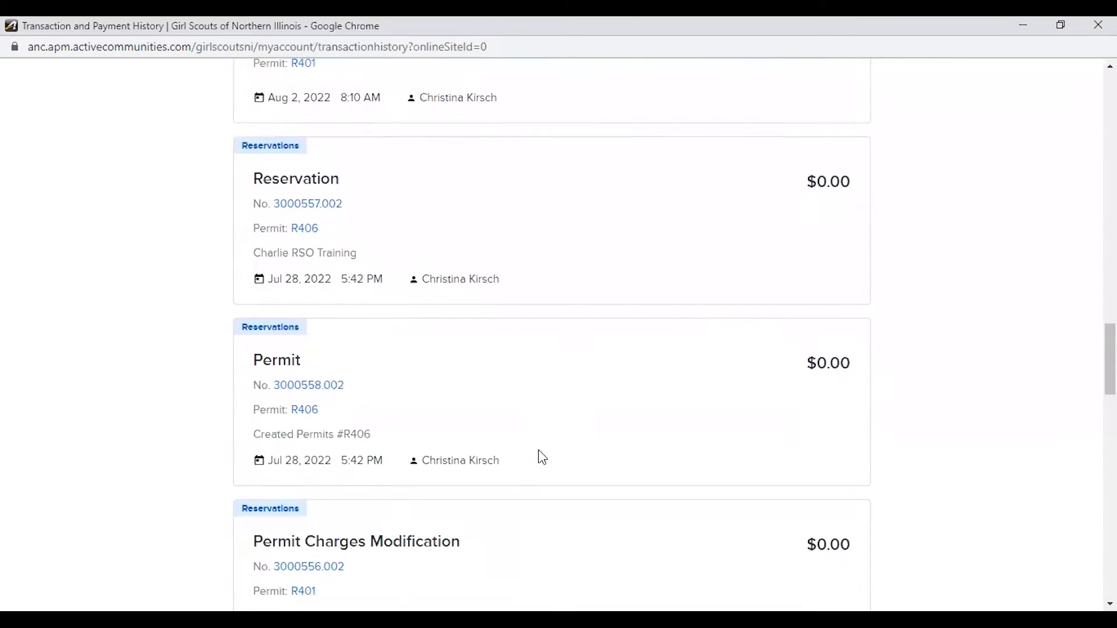
{"action": "scroll", "scroll_direction": "down", "scroll_amount": 3}
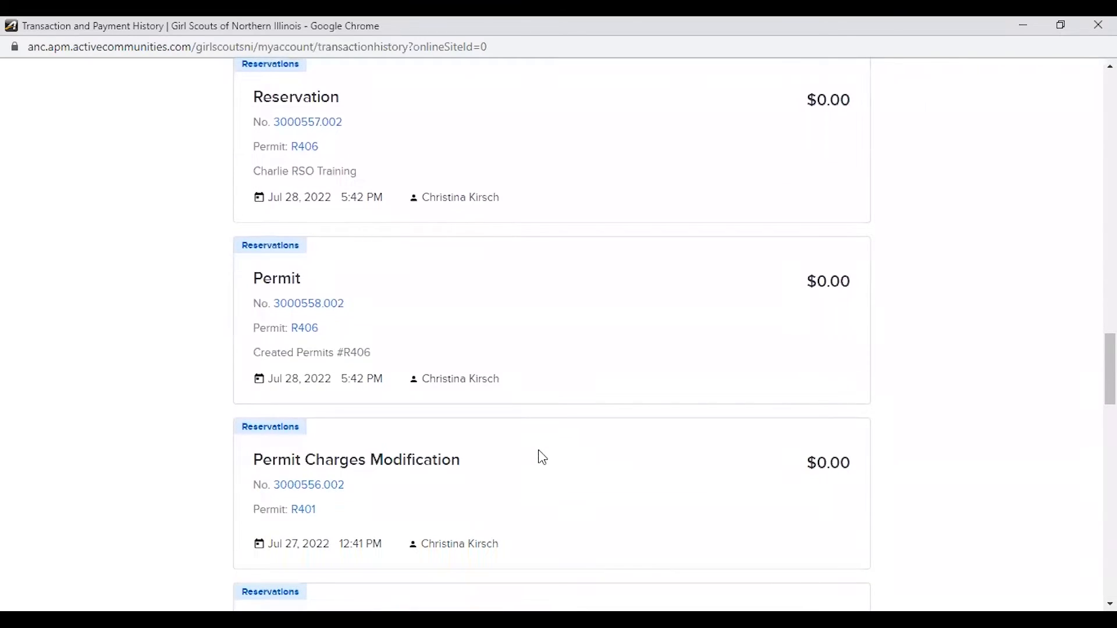
{"action": "scroll", "scroll_direction": "down", "scroll_amount": 3}
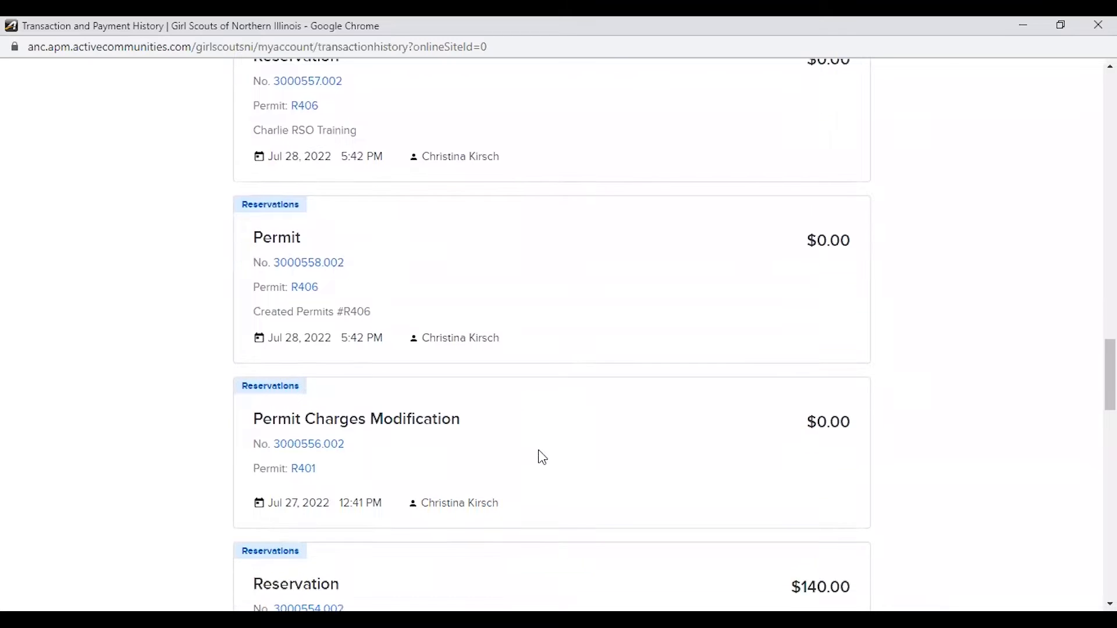
{"action": "scroll", "scroll_direction": "down", "scroll_amount": 3}
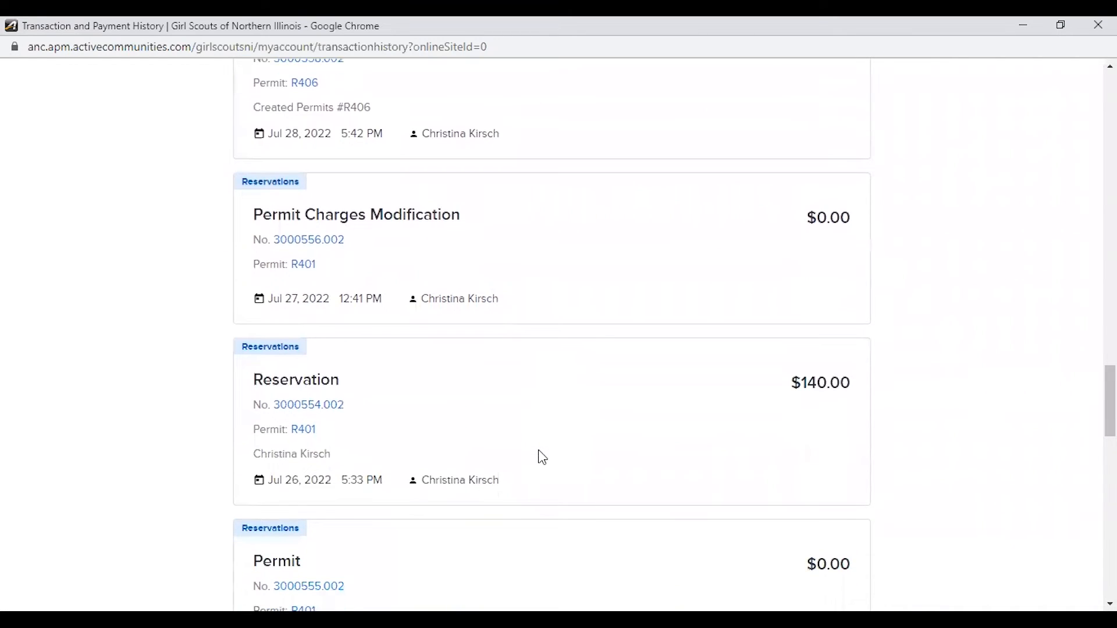
{"action": "scroll", "scroll_direction": "down", "scroll_amount": 3}
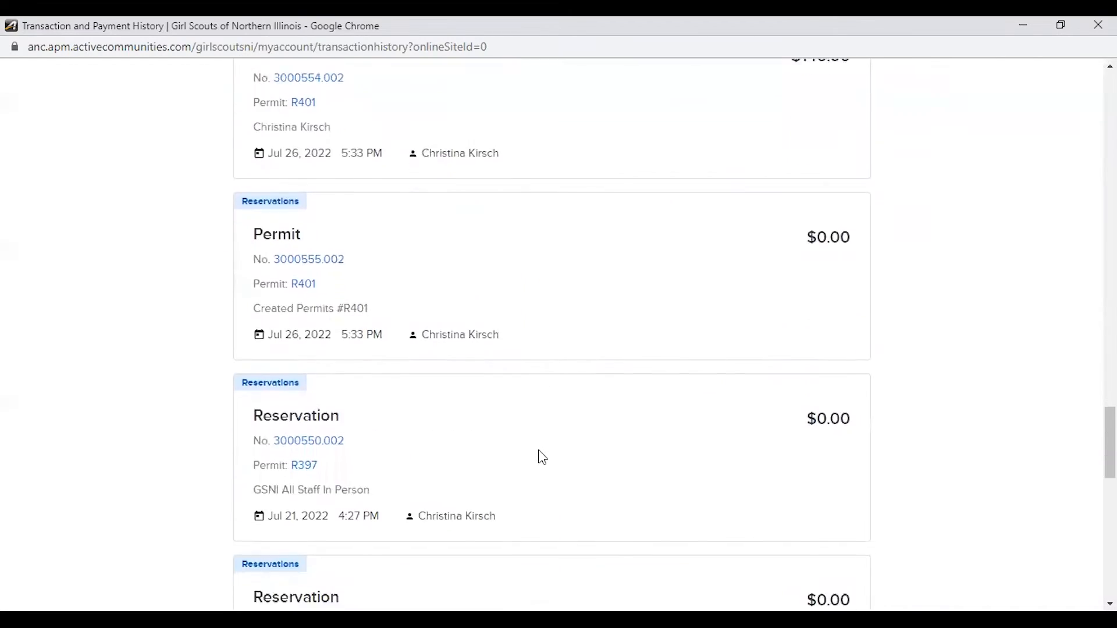
{"action": "scroll", "scroll_direction": "down", "scroll_amount": 3}
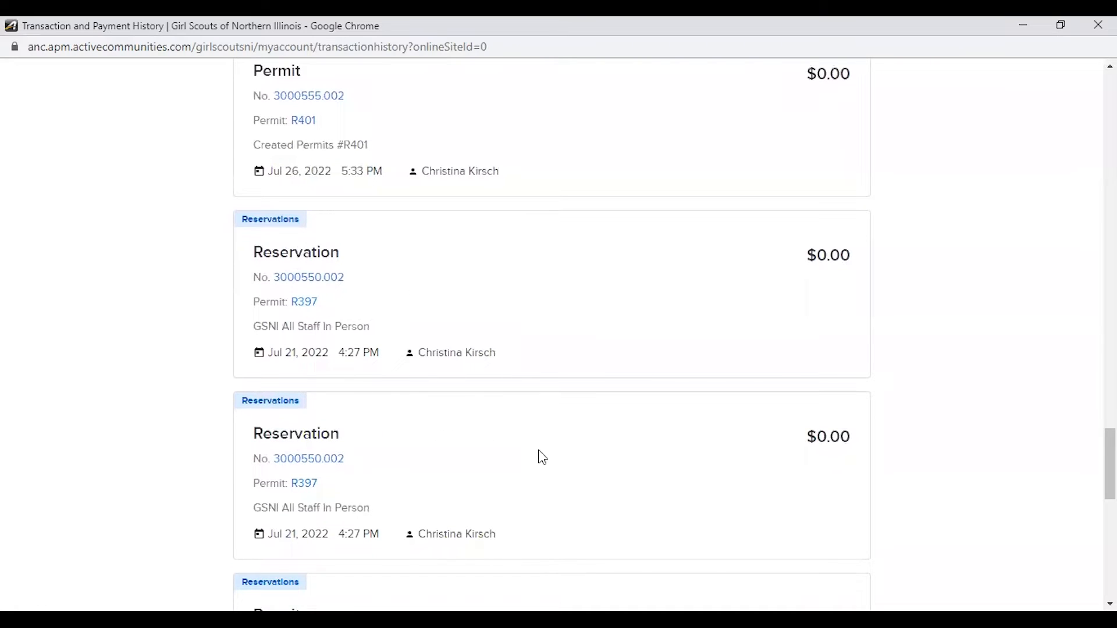
{"action": "scroll", "scroll_direction": "down", "scroll_amount": 3}
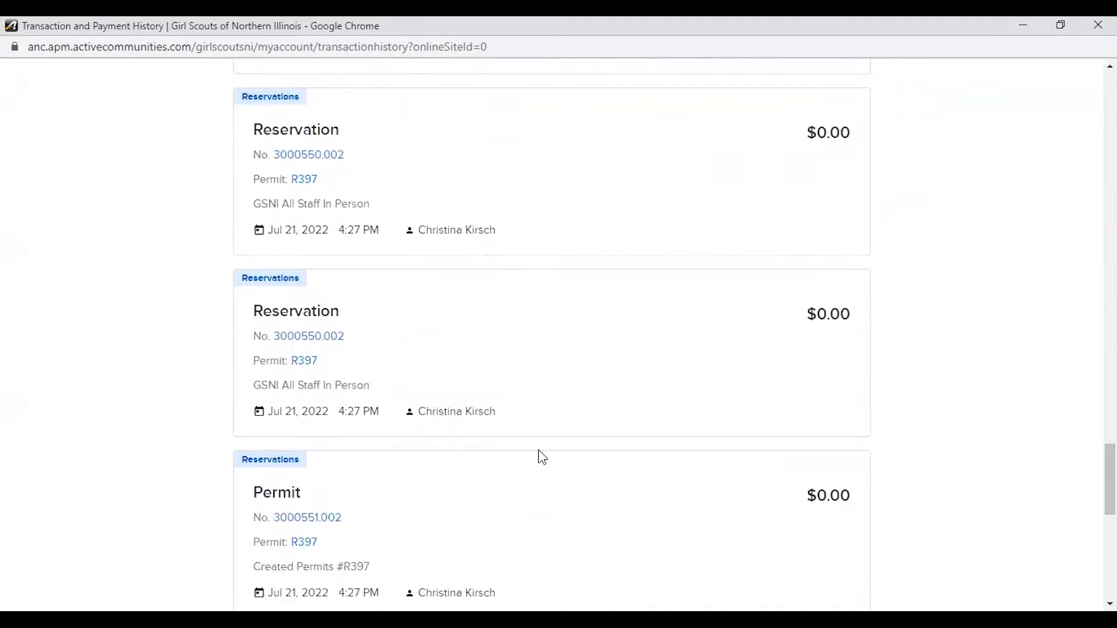
{"action": "scroll", "scroll_direction": "down", "scroll_amount": 3}
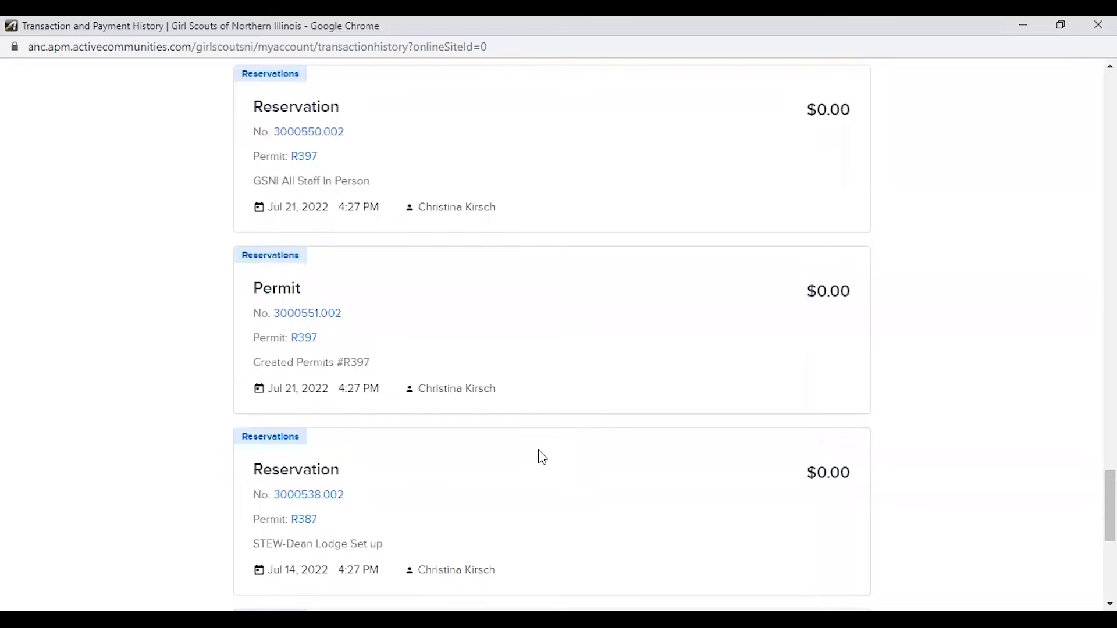
{"action": "mouse_move", "coordinate": [903, 209]}
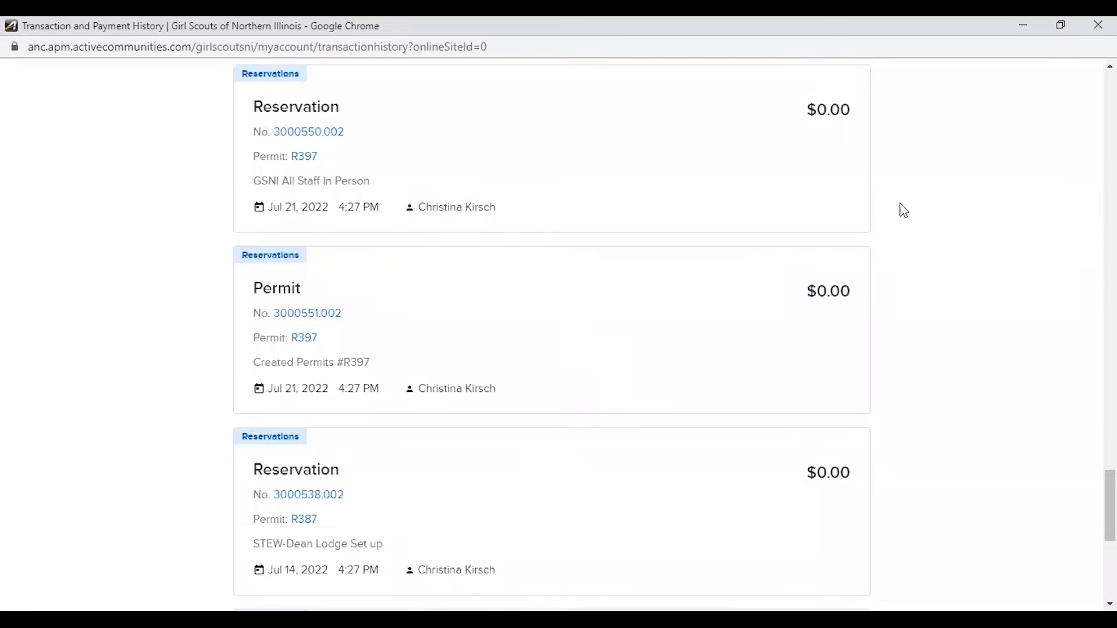
{"action": "mouse_move", "coordinate": [308, 313]}
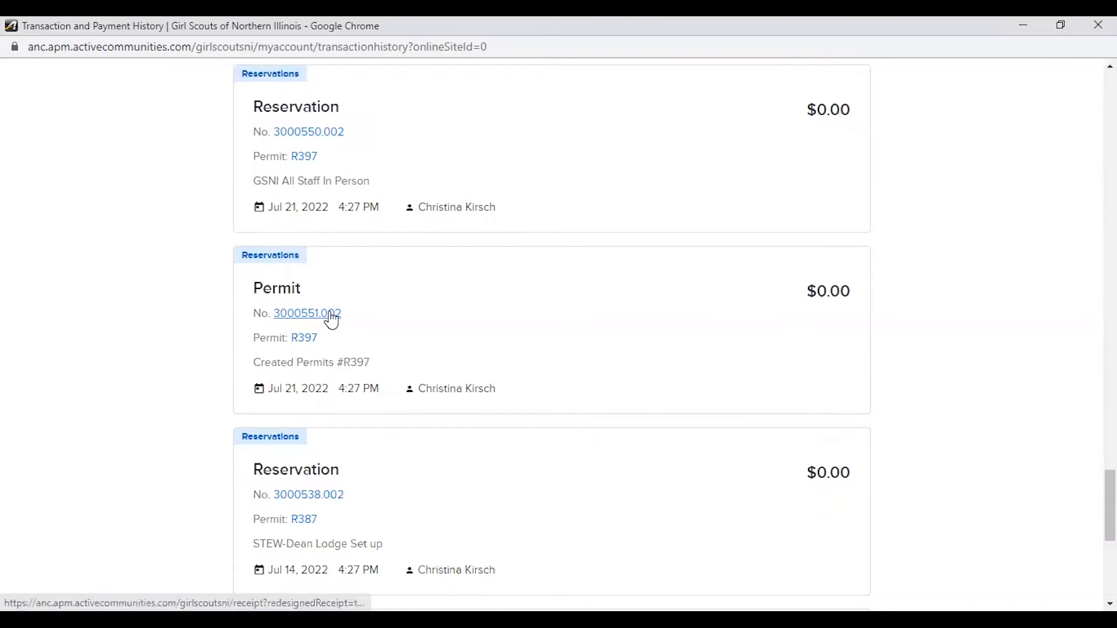
{"action": "mouse_move", "coordinate": [342, 304]}
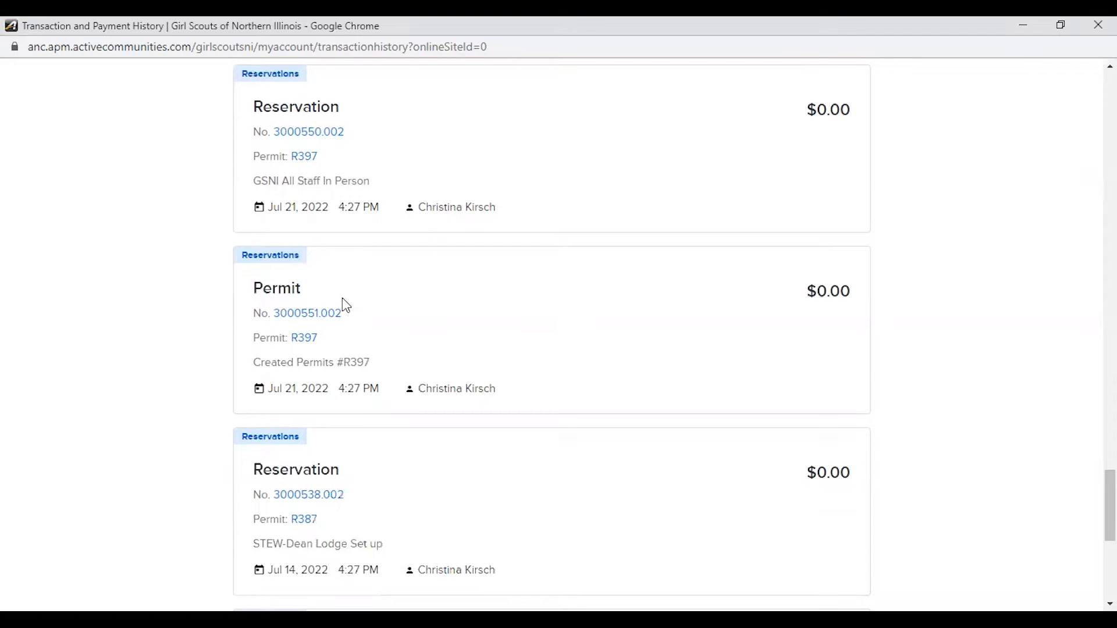
{"action": "scroll", "scroll_direction": "down", "scroll_amount": 3}
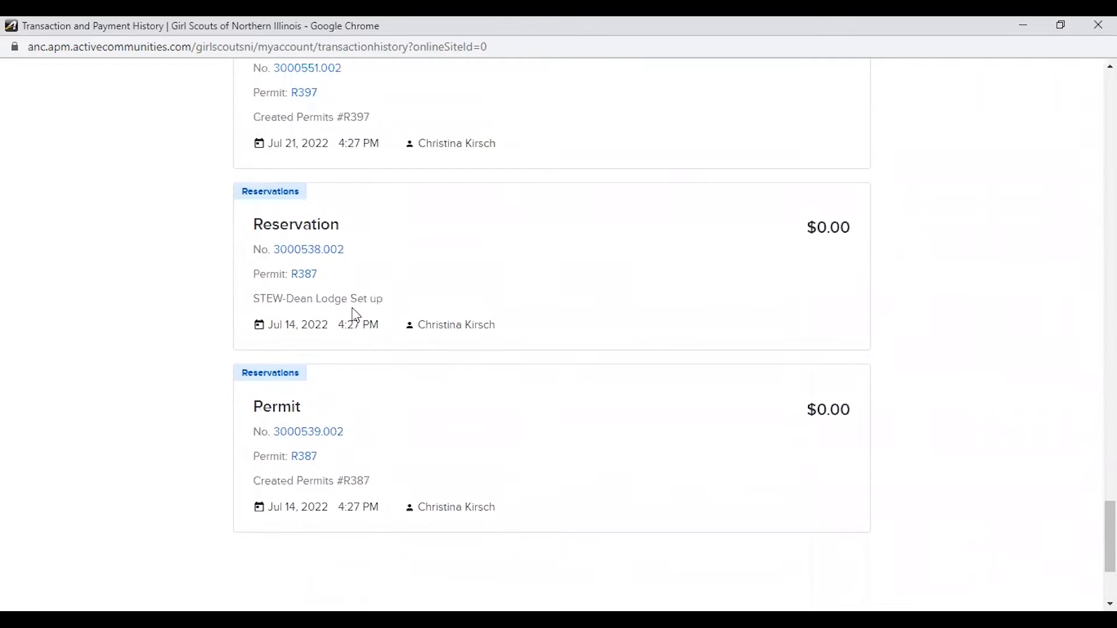
{"action": "scroll", "scroll_direction": "down", "scroll_amount": 3}
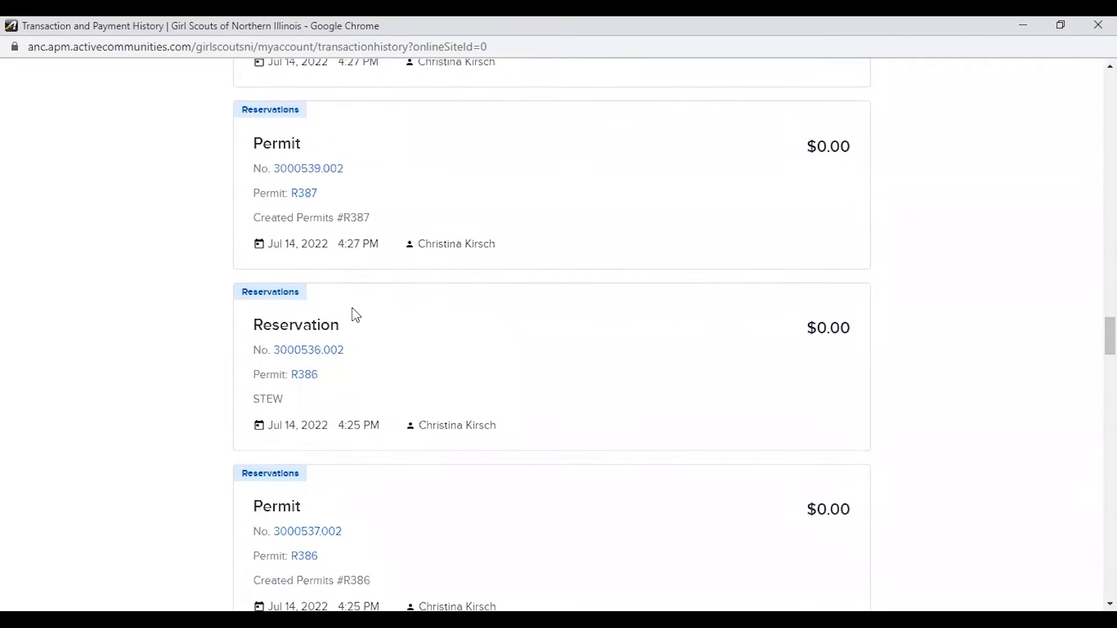
{"action": "mouse_move", "coordinate": [303, 373]}
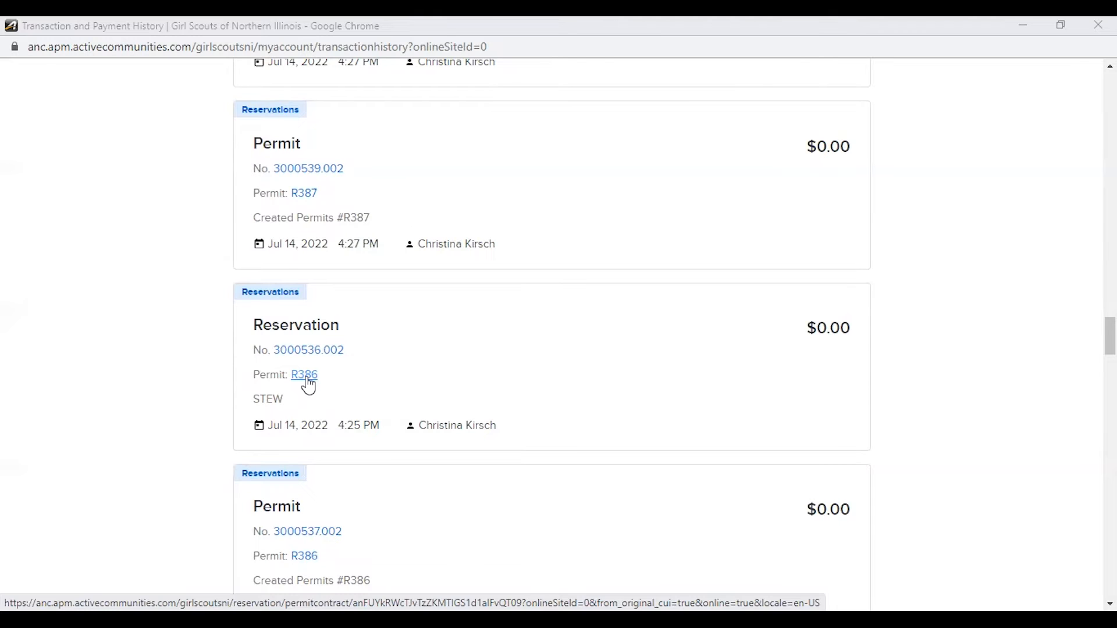
{"action": "left_click", "coordinate": [302, 373]}
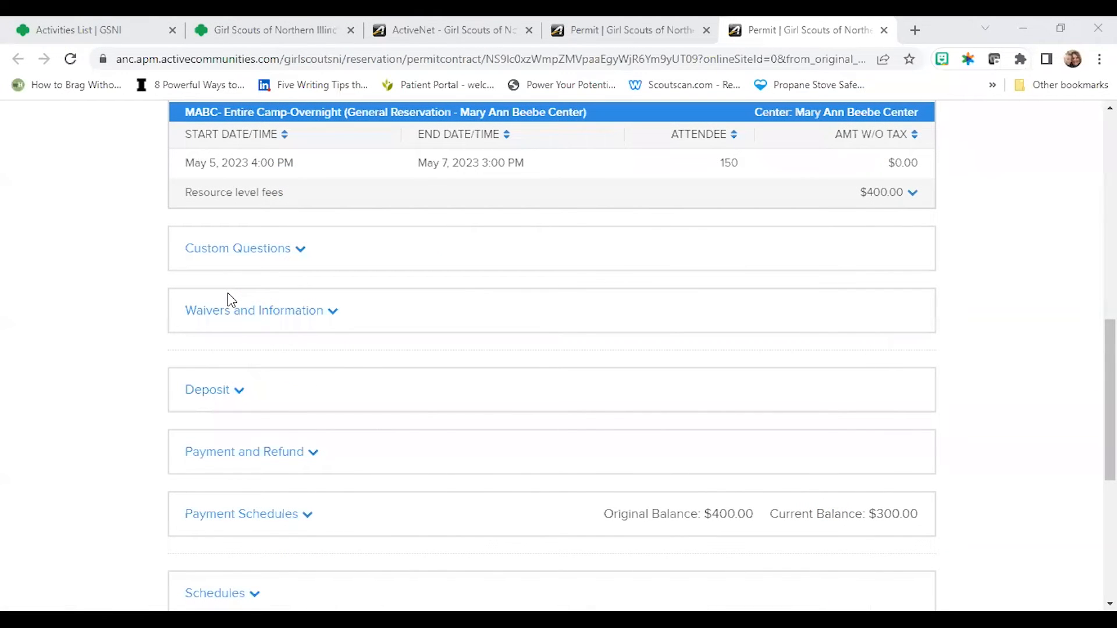
{"action": "mouse_move", "coordinate": [369, 376]}
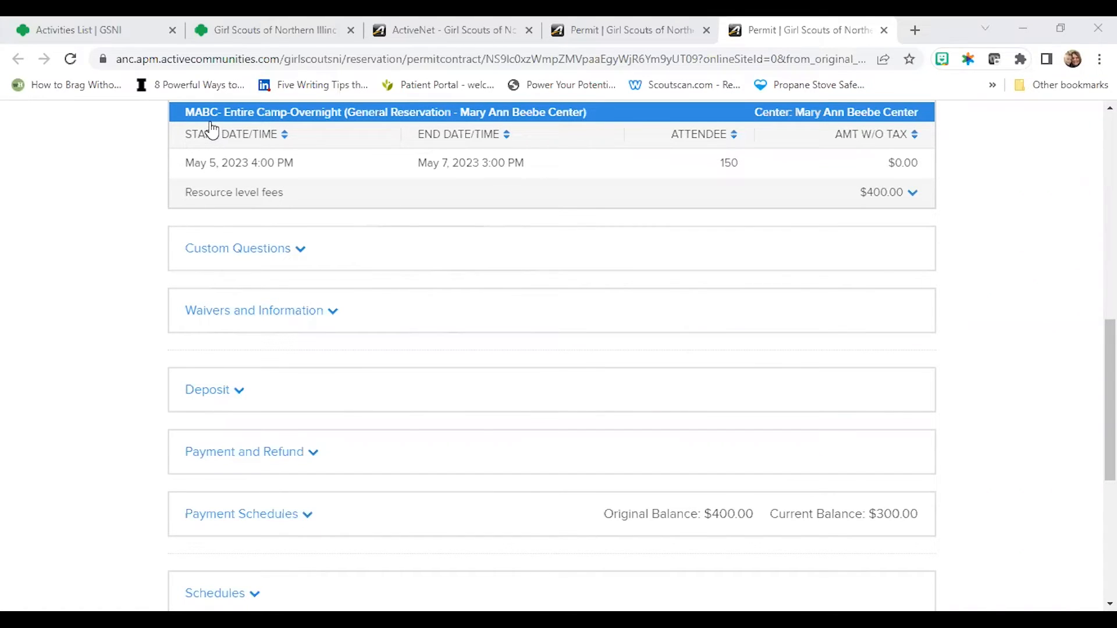
{"action": "mouse_move", "coordinate": [242, 171]}
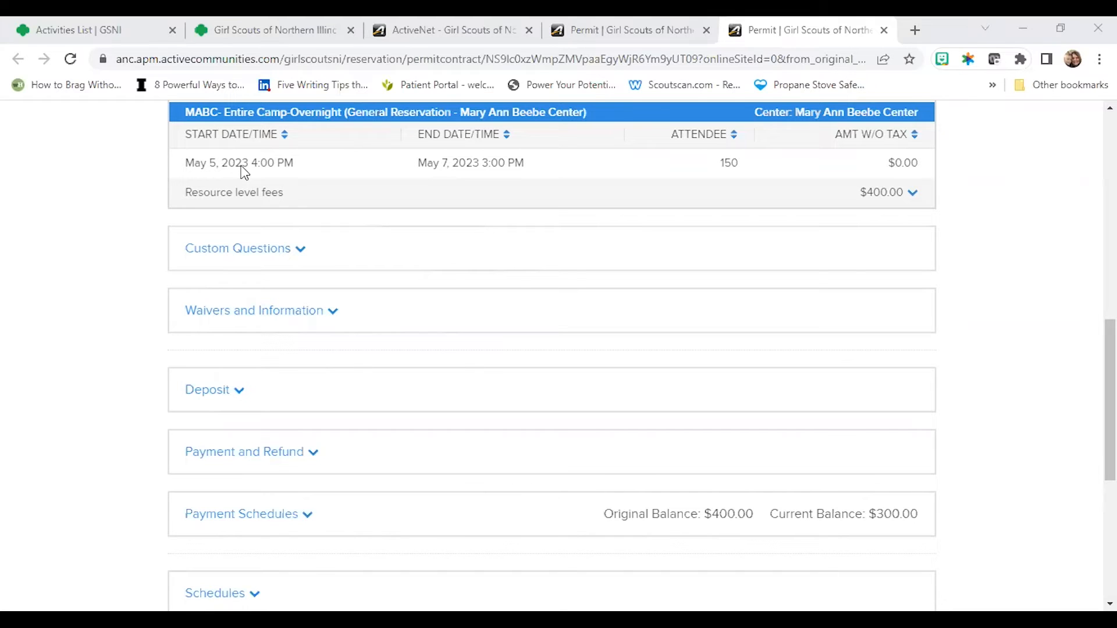
{"action": "mouse_move", "coordinate": [275, 313]}
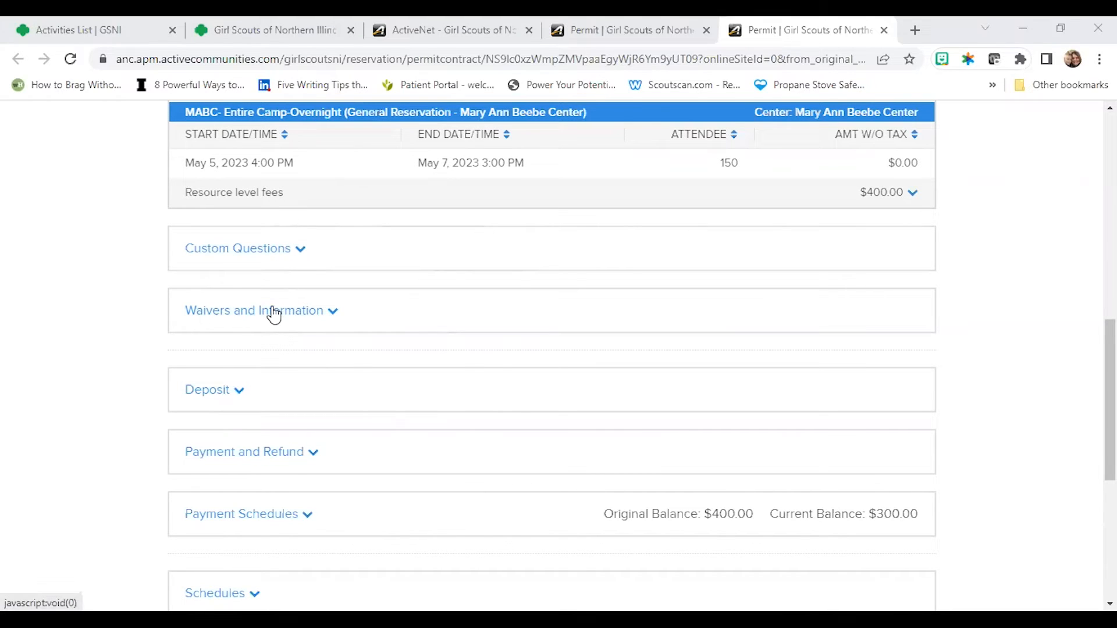
{"action": "mouse_move", "coordinate": [356, 290]}
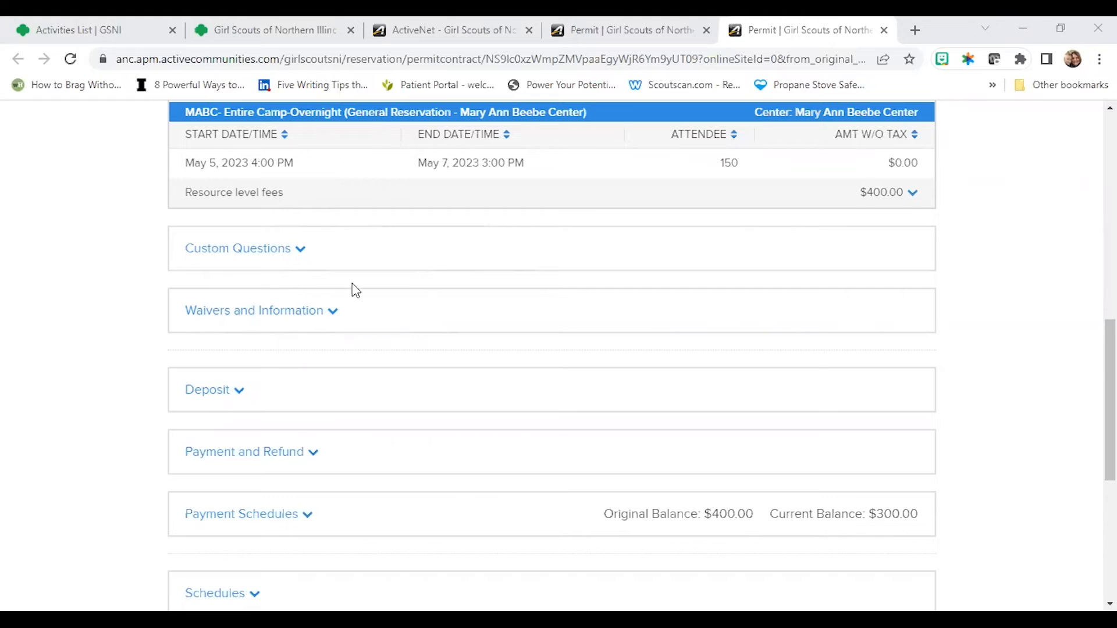
Expand Waivers and Information showing the Facility Agreement and Beebe Center Confirmation both signed.
{"action": "left_click", "coordinate": [252, 309]}
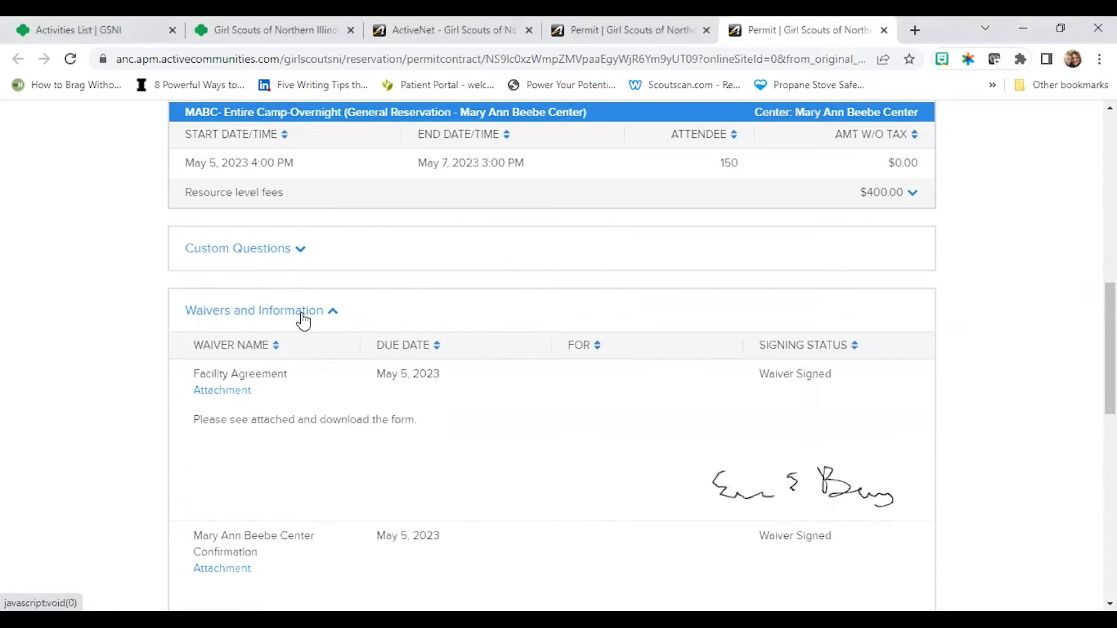
{"action": "scroll", "scroll_direction": "down", "scroll_amount": 3}
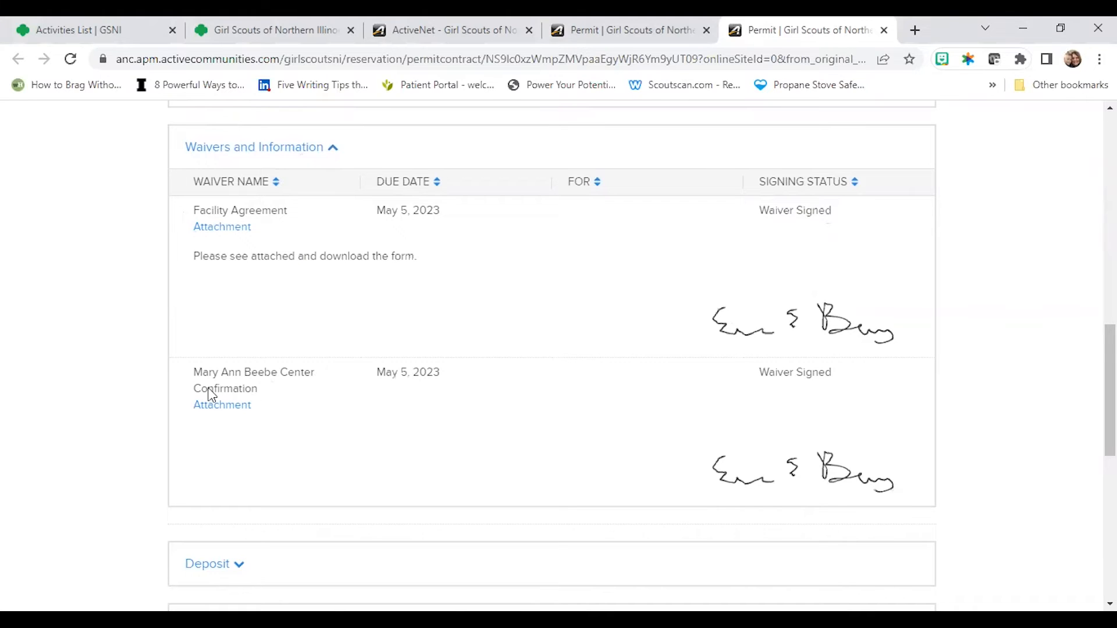
{"action": "mouse_move", "coordinate": [207, 397]}
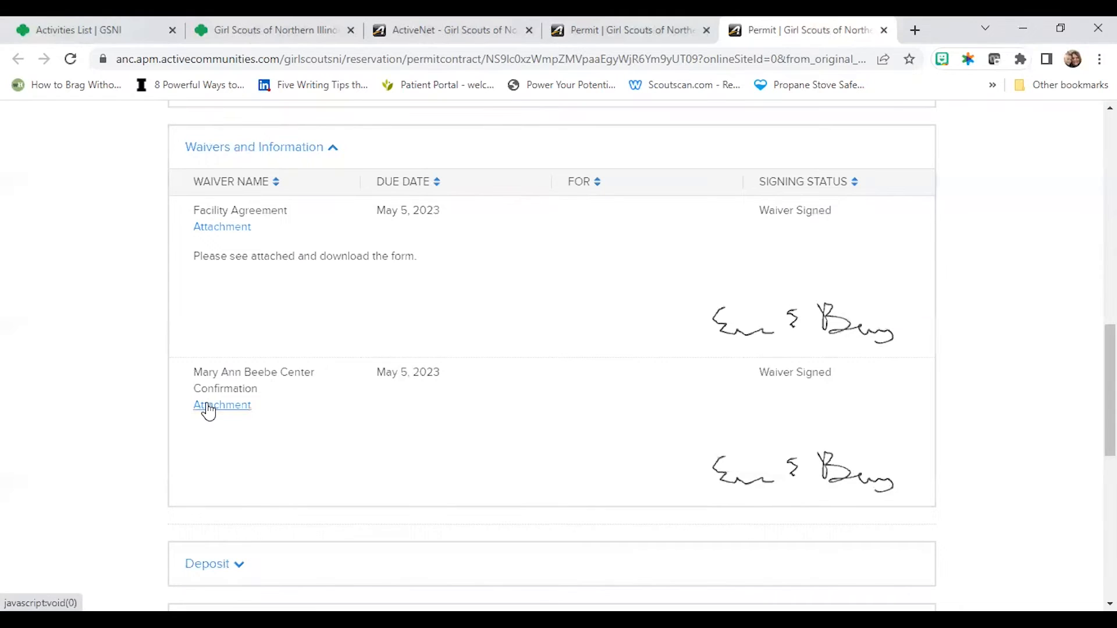
{"action": "mouse_move", "coordinate": [807, 97]}
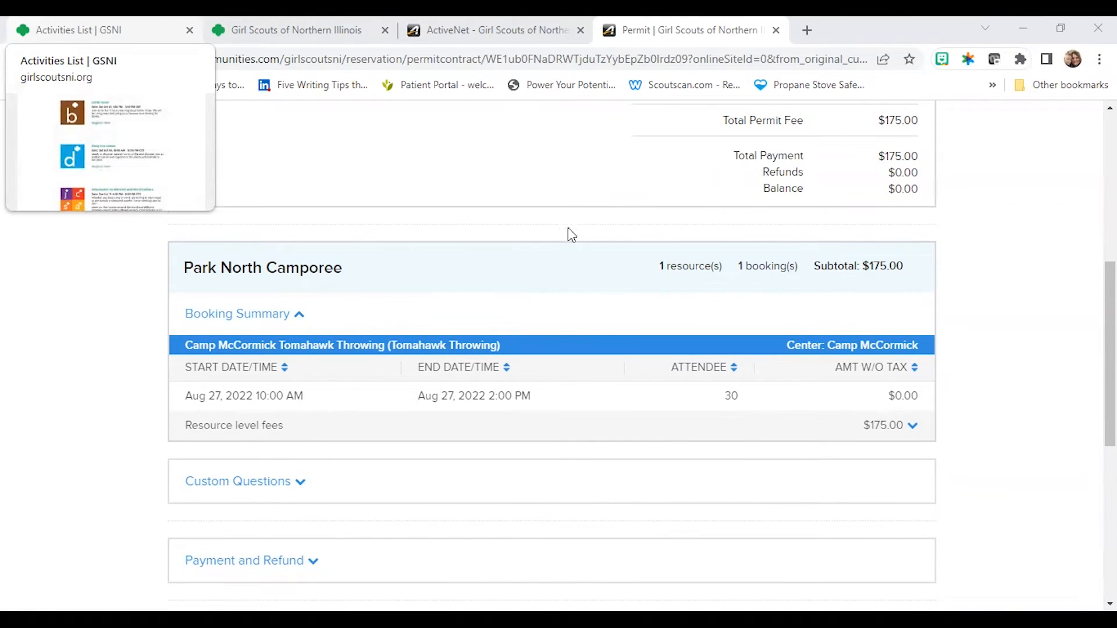
{"action": "mouse_move", "coordinate": [544, 371]}
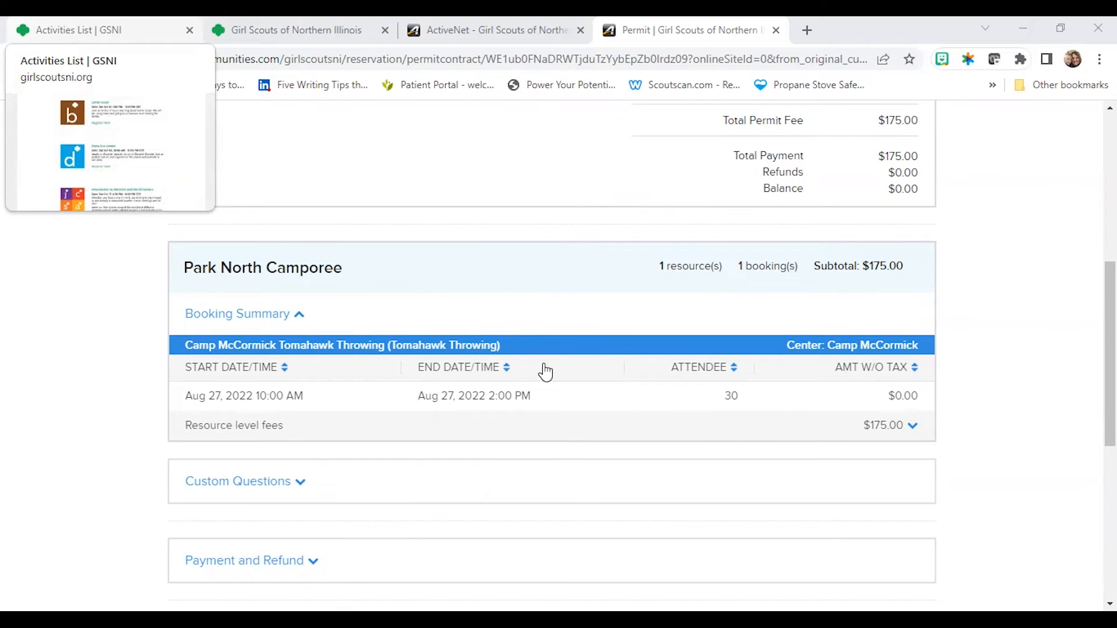
{"action": "mouse_move", "coordinate": [554, 400]}
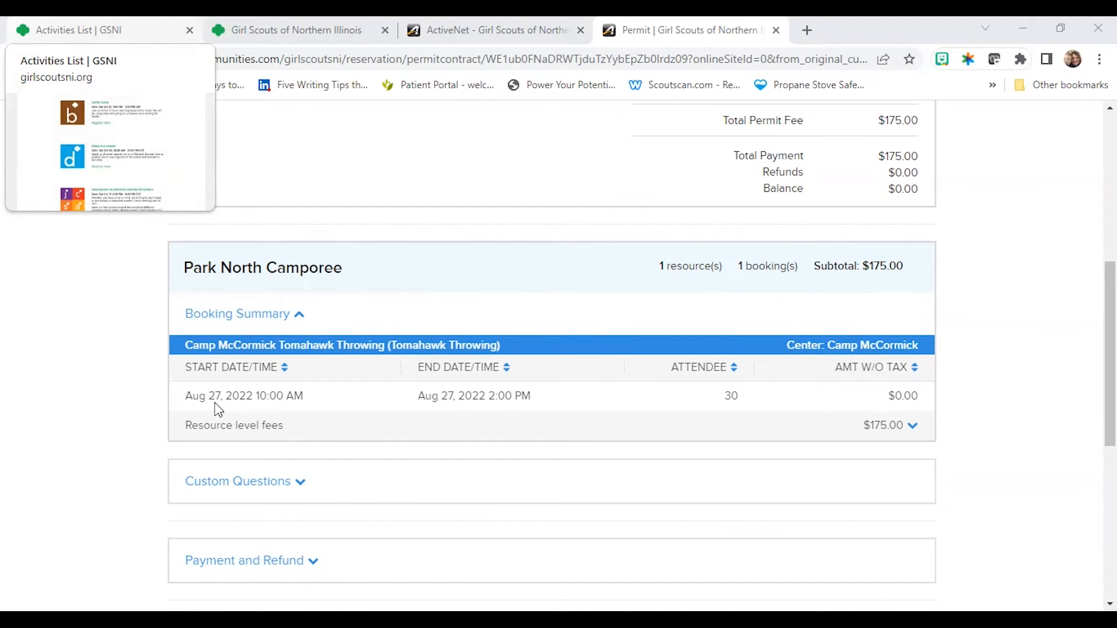
{"action": "mouse_move", "coordinate": [376, 315]}
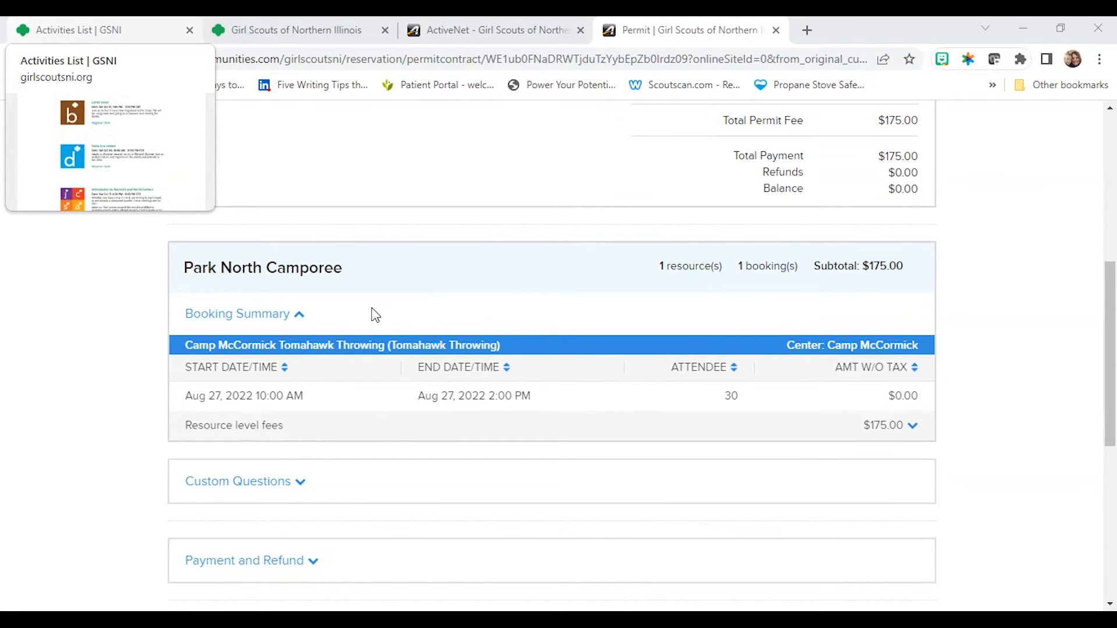
Scroll to the Park North Camporee permit's custom question showing facilitated activities defaulted to Yes.
{"action": "scroll", "scroll_direction": "down", "scroll_amount": 3}
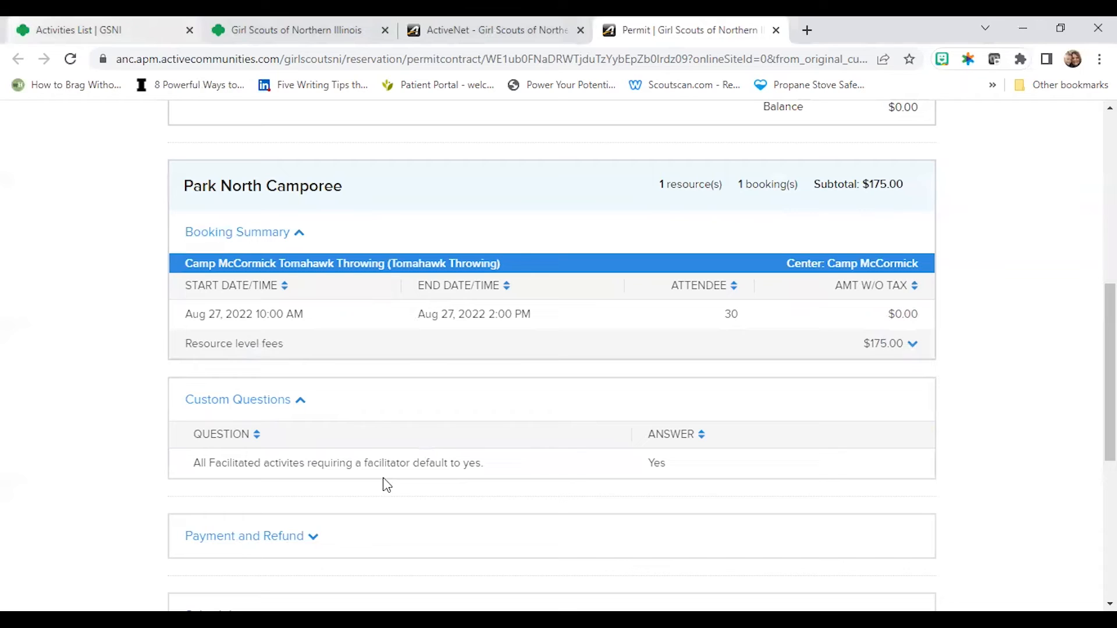
{"action": "mouse_move", "coordinate": [590, 459]}
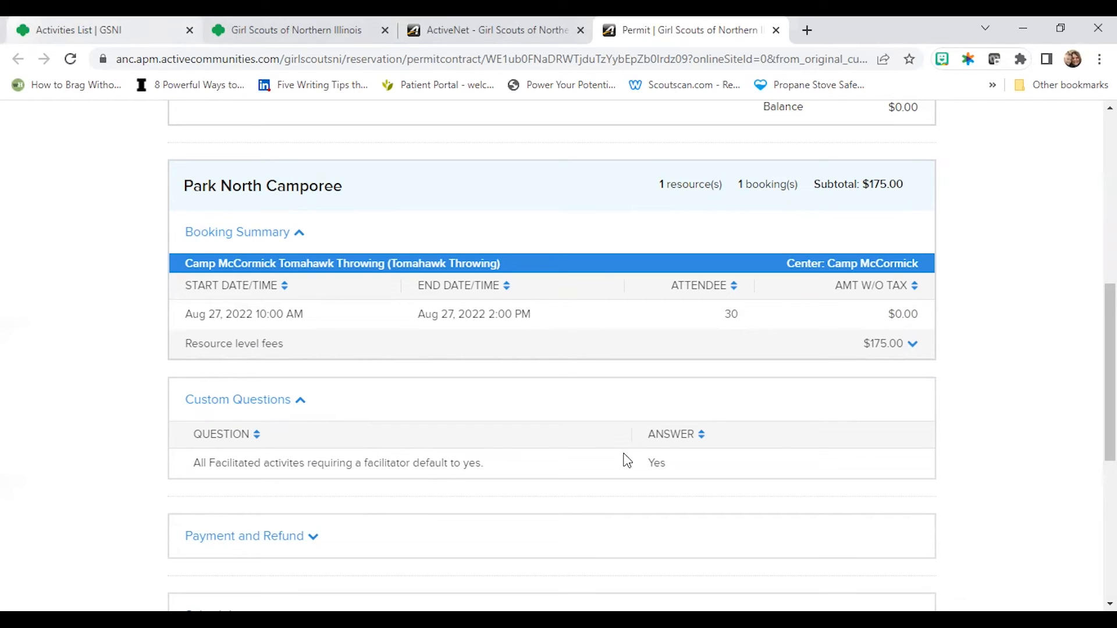
{"action": "mouse_move", "coordinate": [771, 352]}
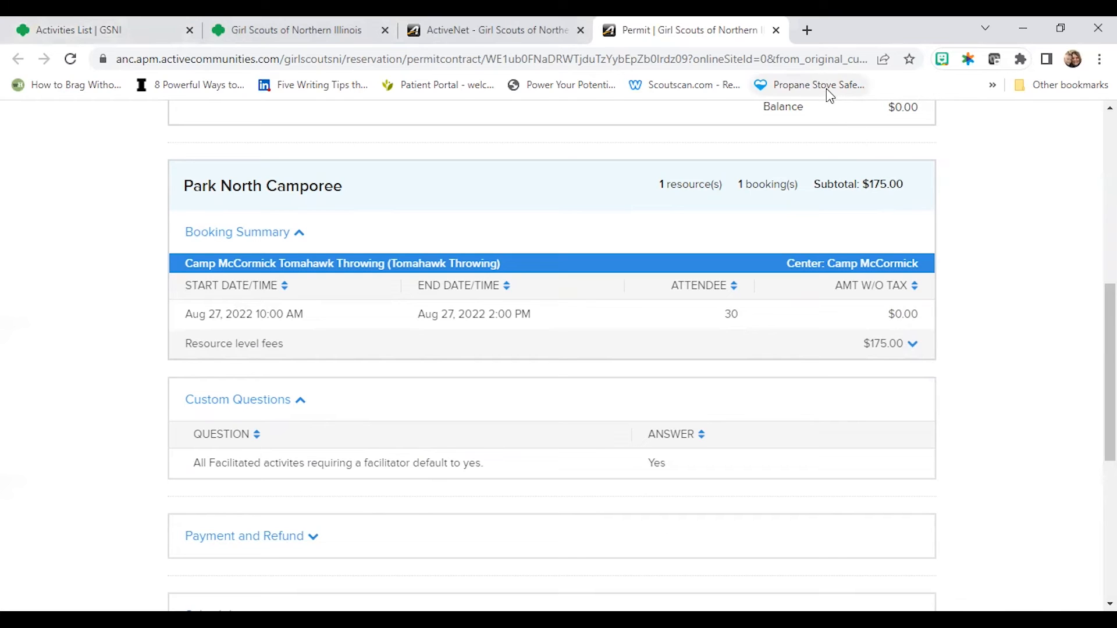
{"action": "mouse_move", "coordinate": [755, 313]}
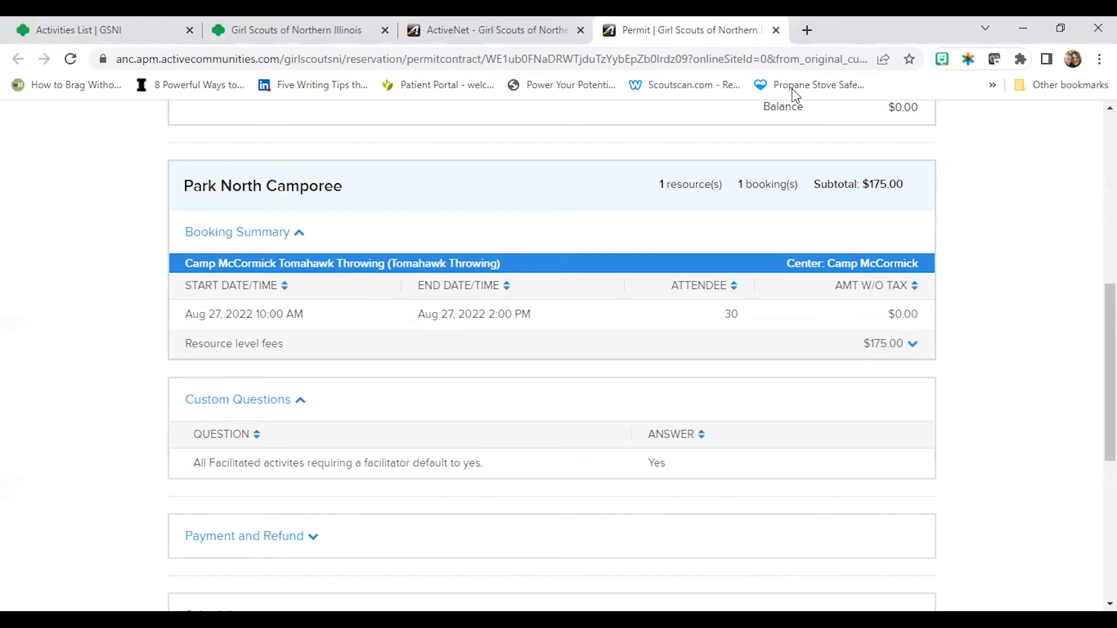
From the GSNI Activities List, go to Camp and then Visit Our Camp Properties listing Dean, McCormick and Beebe.
{"action": "left_click", "coordinate": [85, 31]}
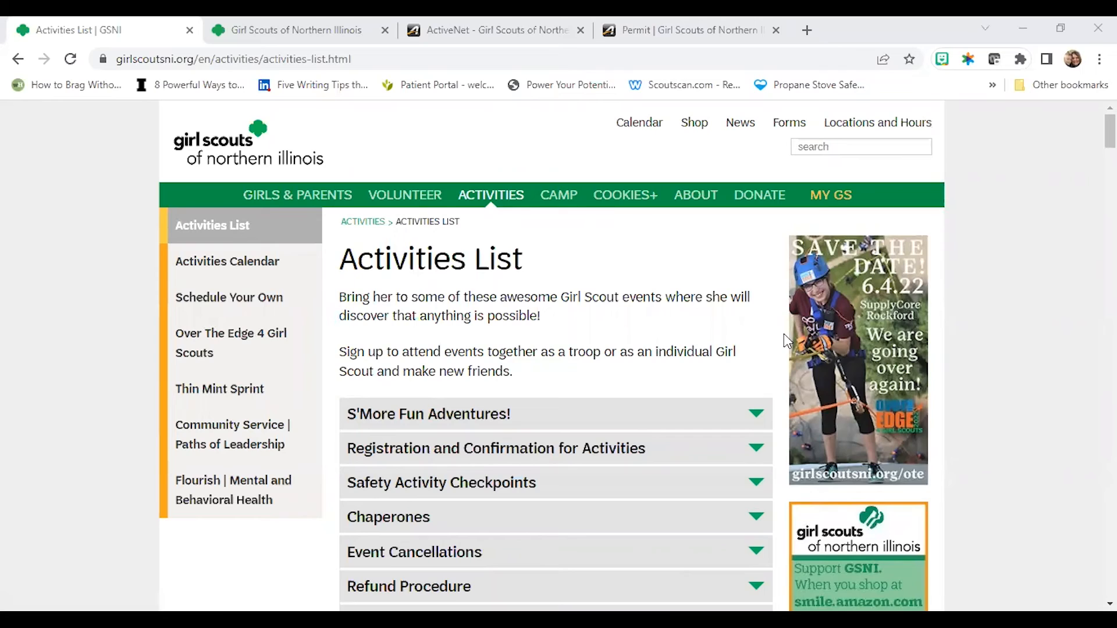
{"action": "mouse_move", "coordinate": [643, 281]}
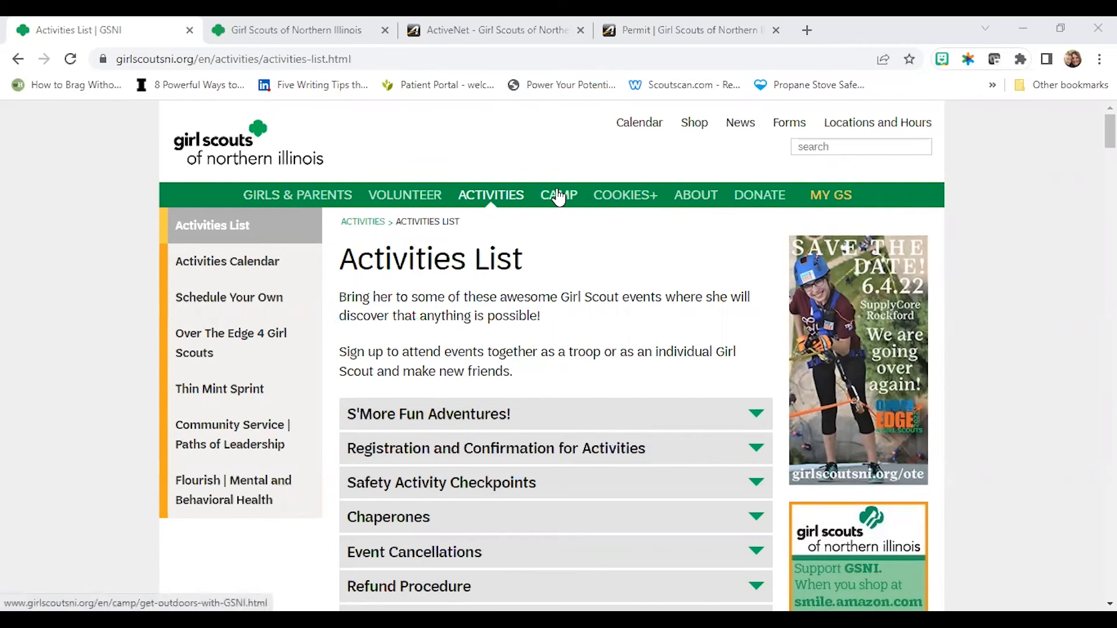
{"action": "left_click", "coordinate": [558, 195]}
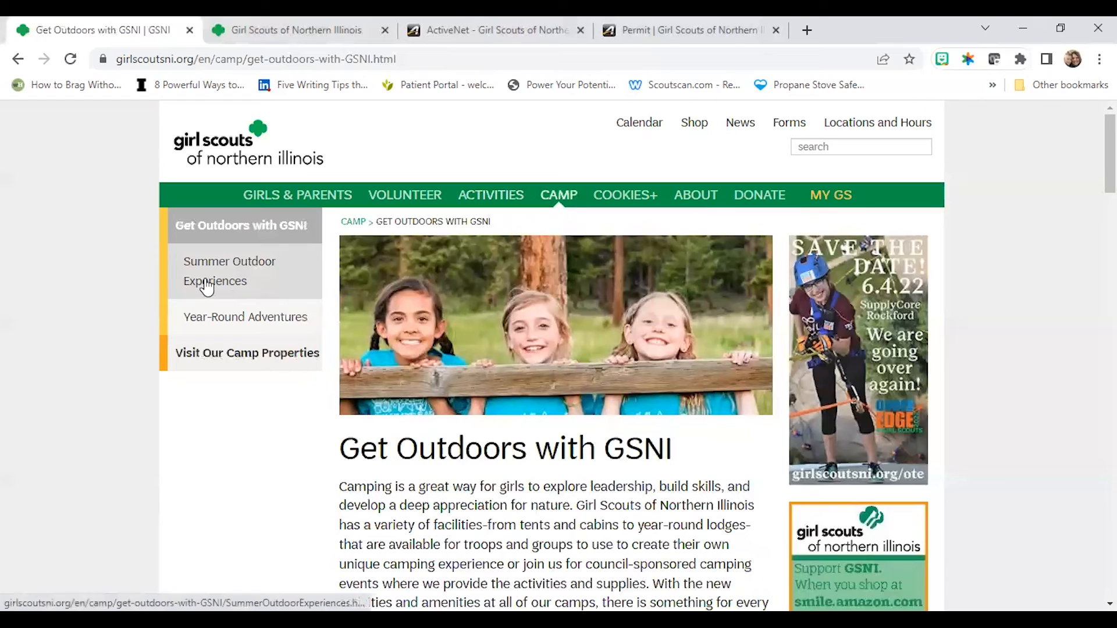
{"action": "mouse_move", "coordinate": [294, 344]}
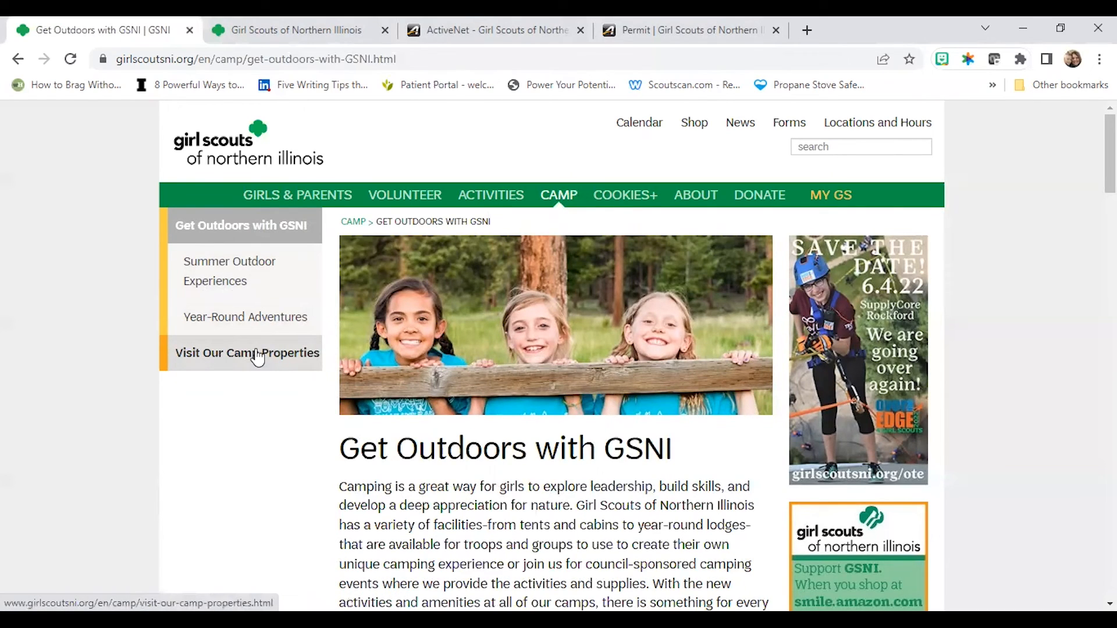
{"action": "left_click", "coordinate": [247, 353]}
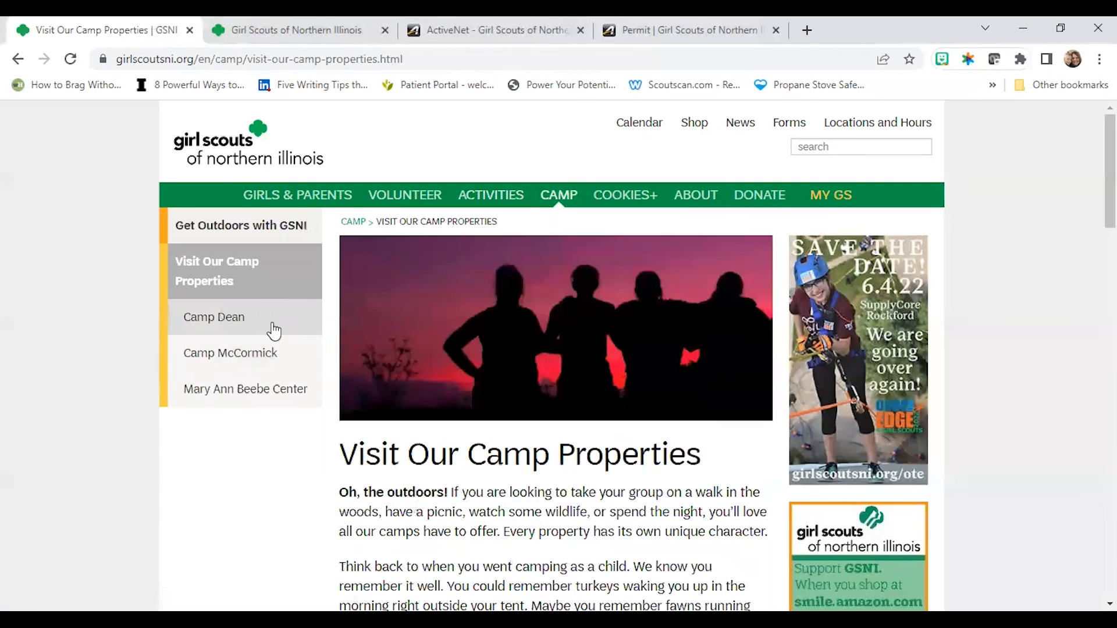
{"action": "mouse_move", "coordinate": [242, 320]}
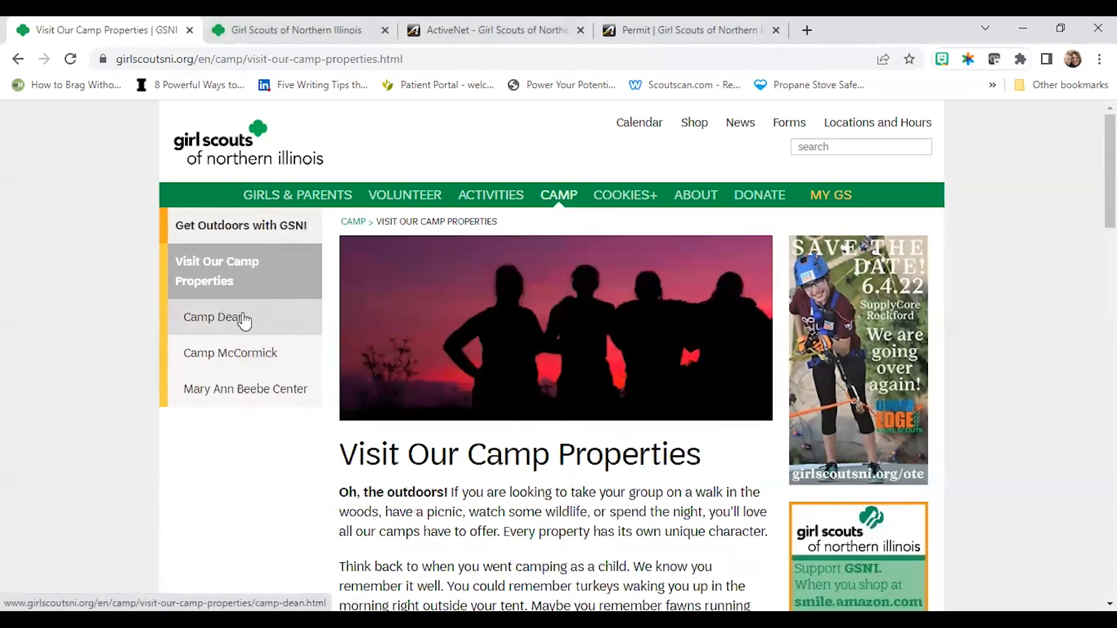
{"action": "mouse_move", "coordinate": [244, 341]}
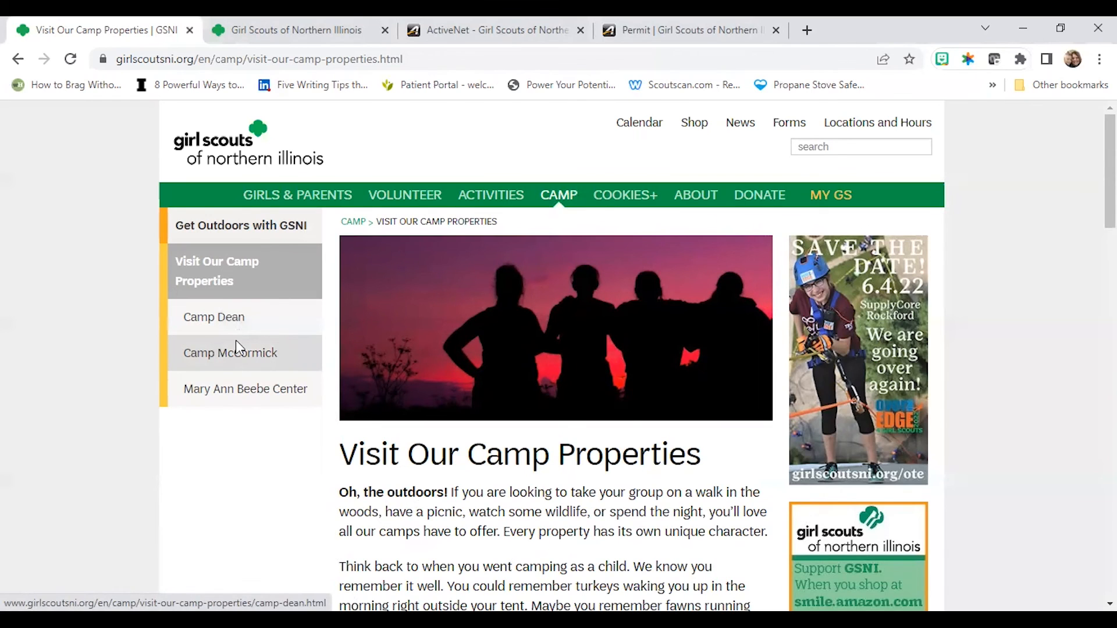
Go to the Camp McCormick page and bring its amenities list, Friendship Center to Deertrail, into view.
{"action": "left_click", "coordinate": [229, 353]}
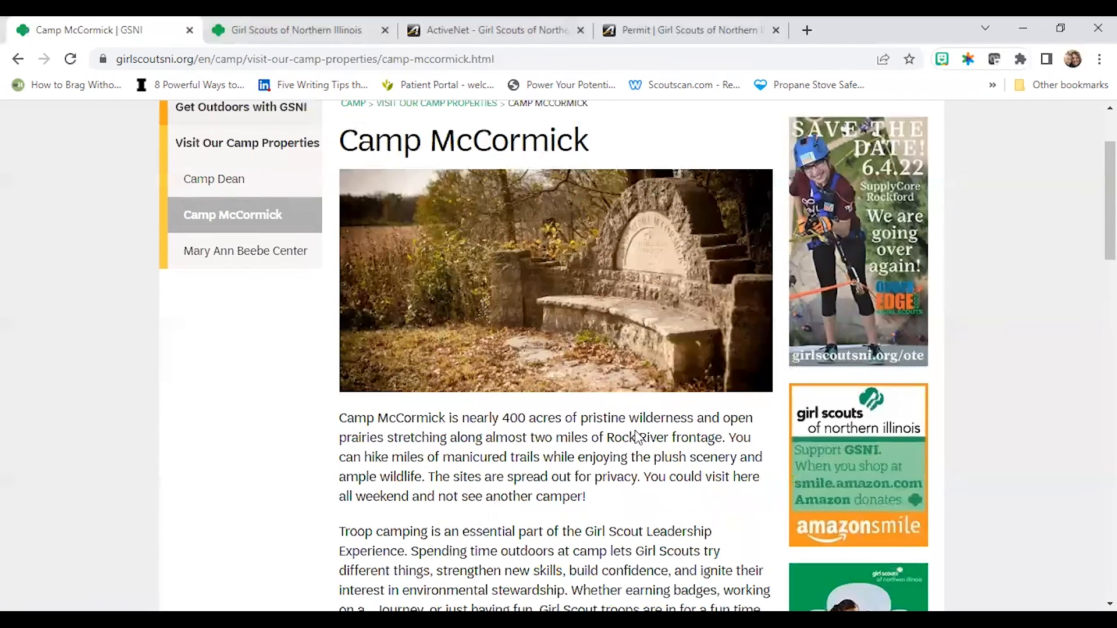
{"action": "scroll", "scroll_direction": "down", "scroll_amount": 3}
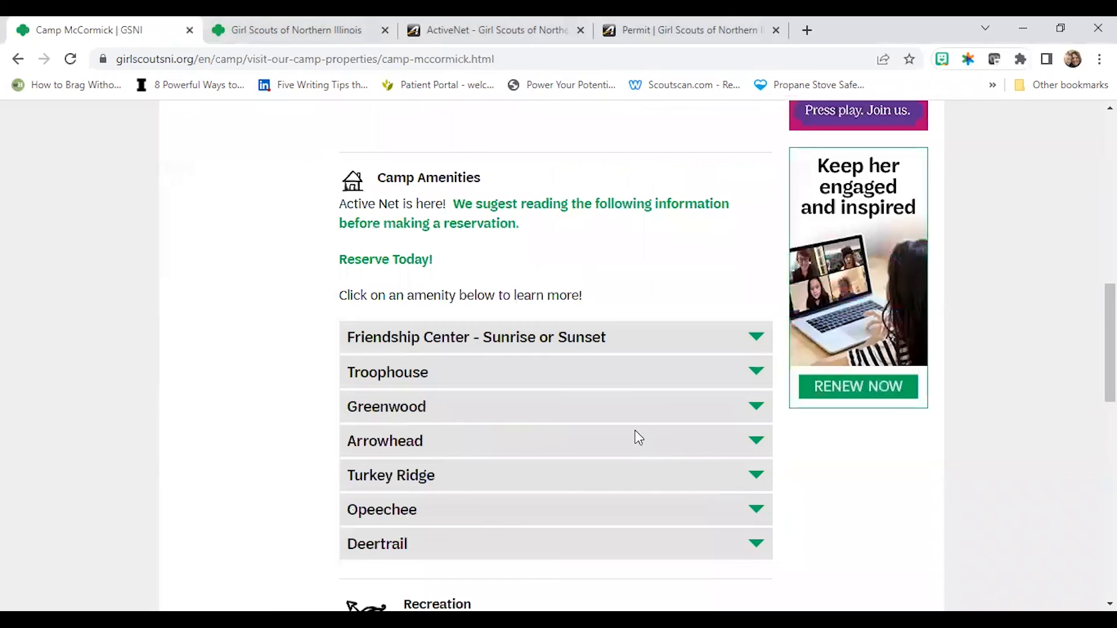
{"action": "scroll", "scroll_direction": "down", "scroll_amount": 3}
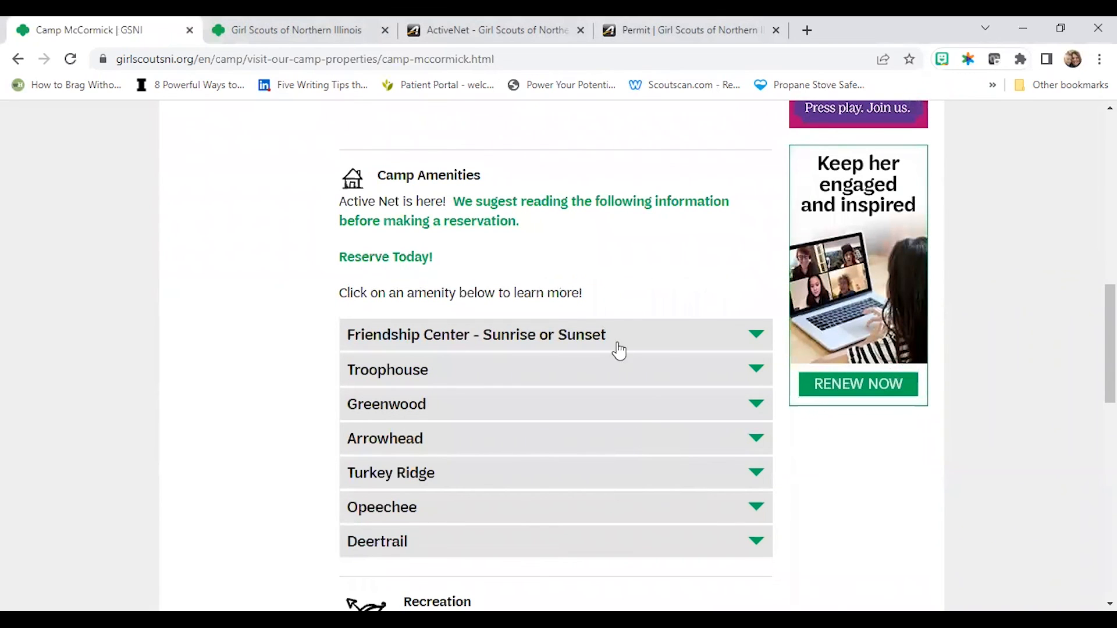
{"action": "mouse_move", "coordinate": [386, 256]}
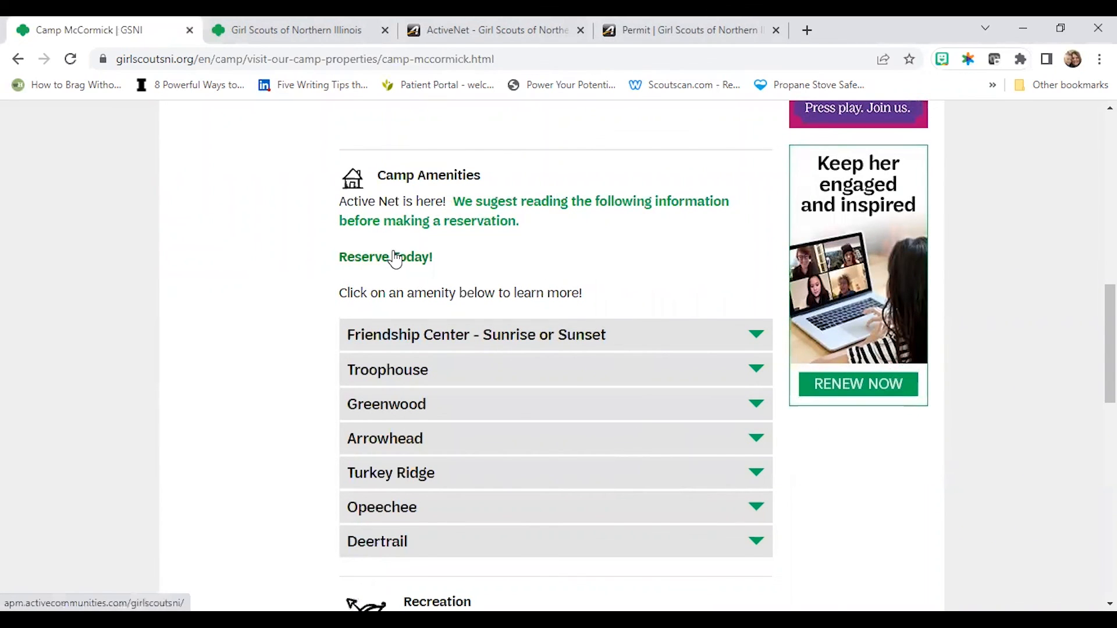
Follow Reserve Today into ActiveNet and reach Resource Search listing 92 facilities from Camp Dean Air Rifles.
{"action": "left_click", "coordinate": [385, 256]}
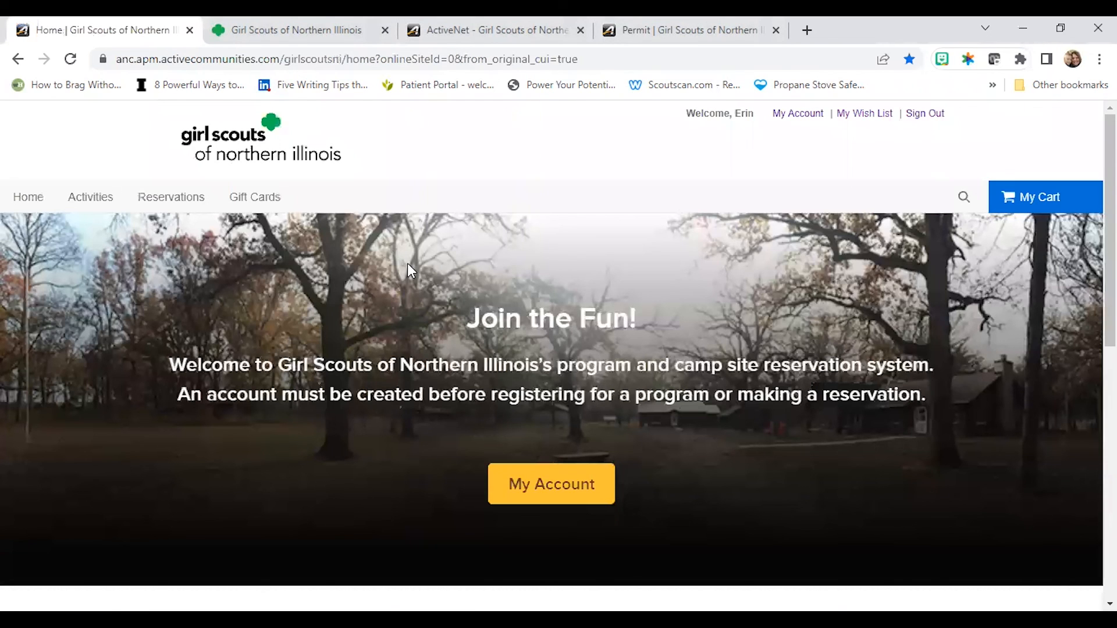
{"action": "mouse_move", "coordinate": [170, 197]}
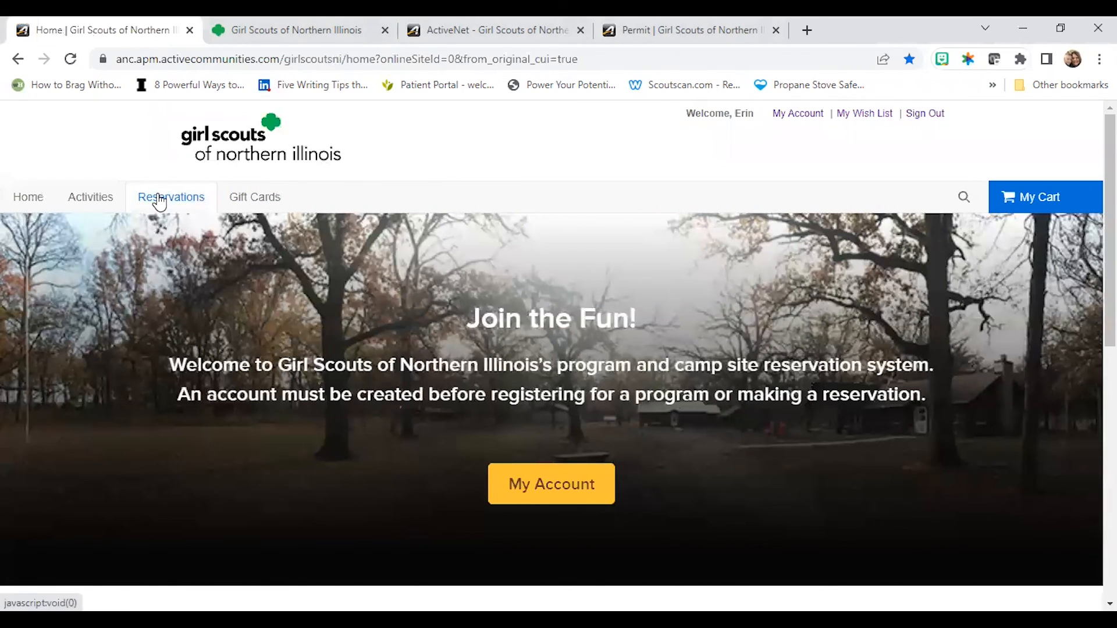
{"action": "left_click", "coordinate": [170, 196]}
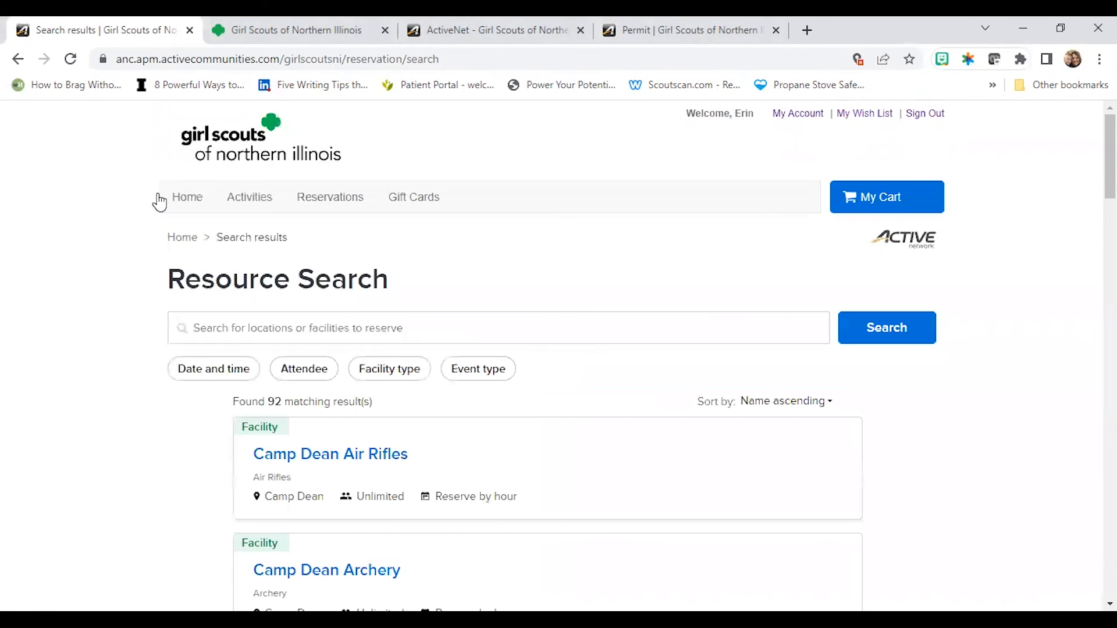
{"action": "mouse_move", "coordinate": [585, 275]}
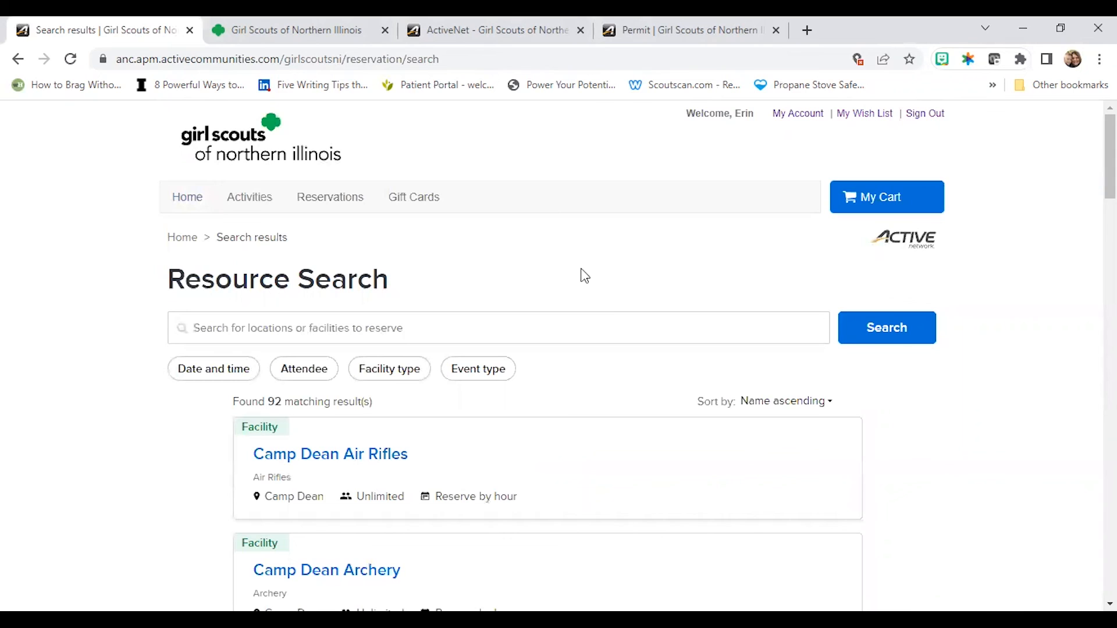